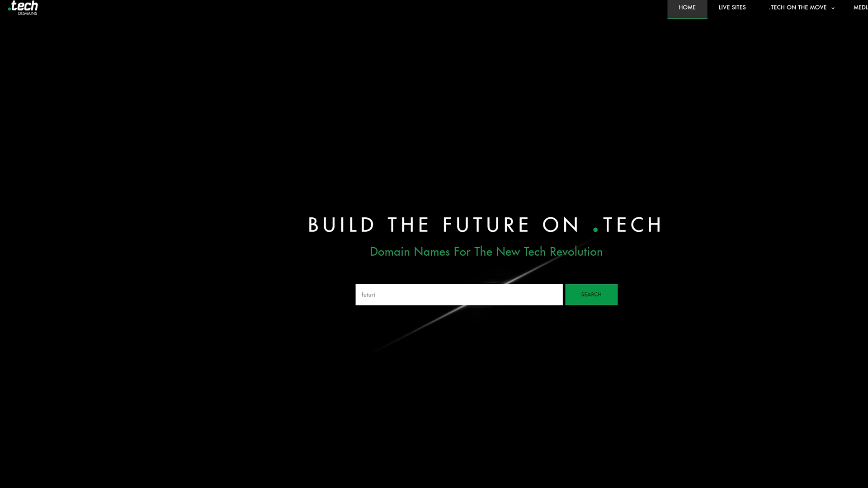
# Step: Enter trial words such as 'revi', 'lifechang' and 'newproduc' in the current editor
pyautogui.write('reviews.tech')
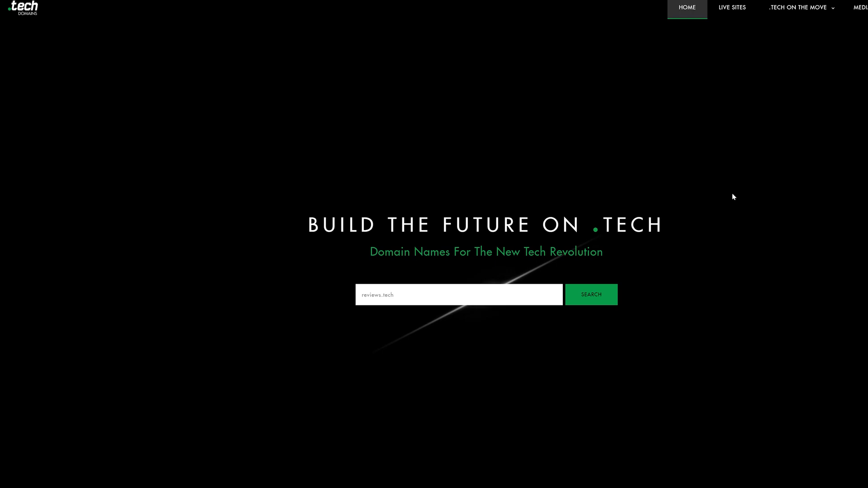
pyautogui.write('revi')
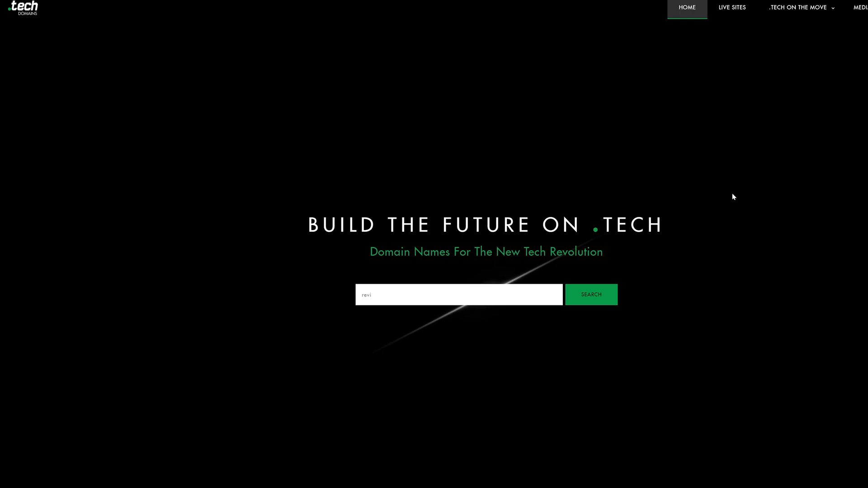
pyautogui.write('lifechanging.tech')
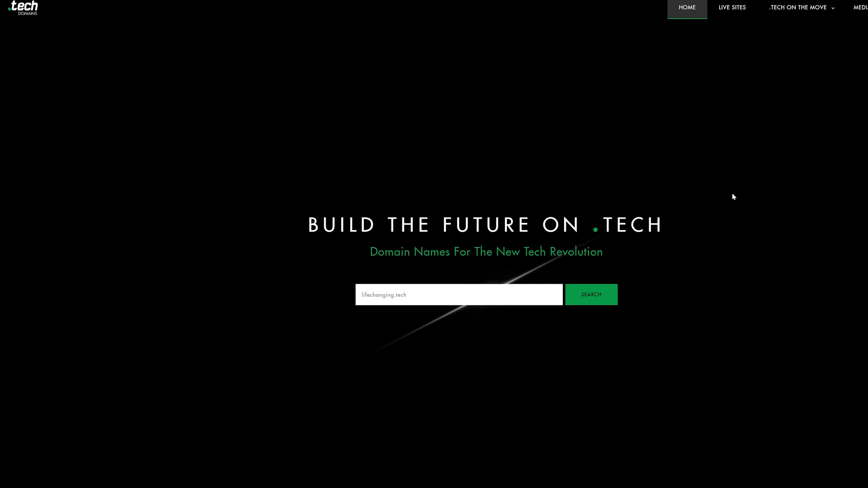
pyautogui.write('lifec')
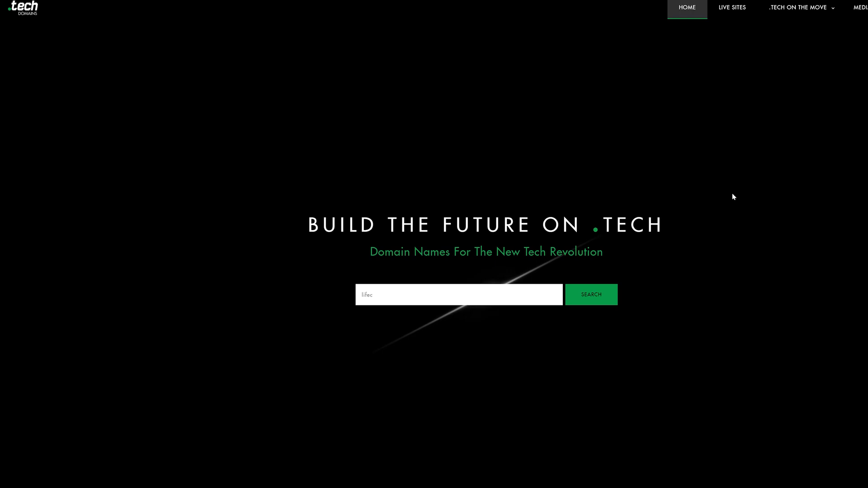
pyautogui.write('newproduc')
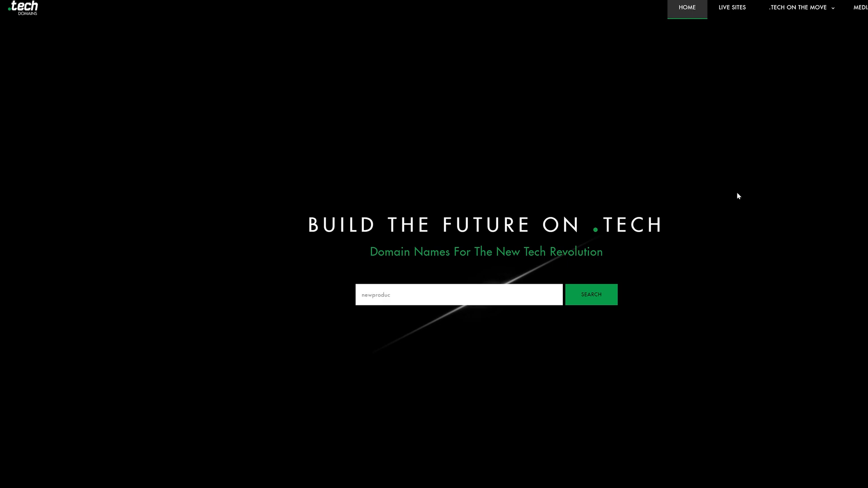
pyautogui.scroll(-3)
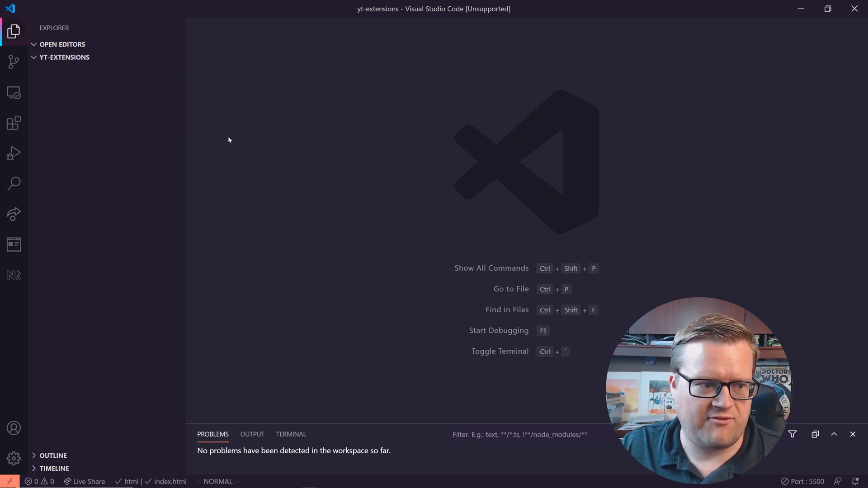
# Step: View the vscode-faker extension page, then start a new file containing 'const company ='
pyautogui.click(14, 123)
pyautogui.write('faker')
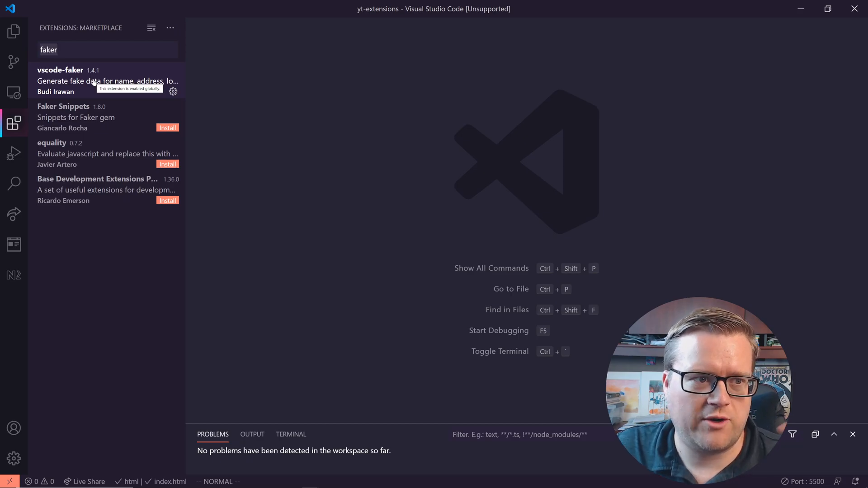
pyautogui.click(102, 81)
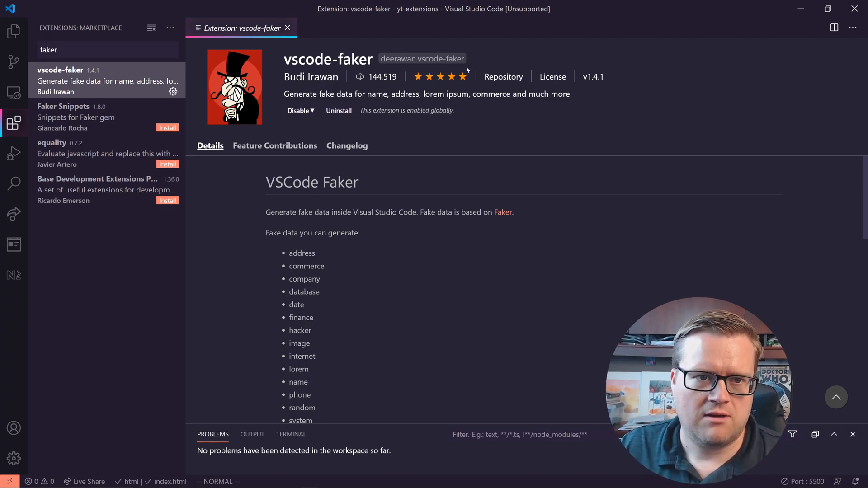
pyautogui.press('ctrl+n')
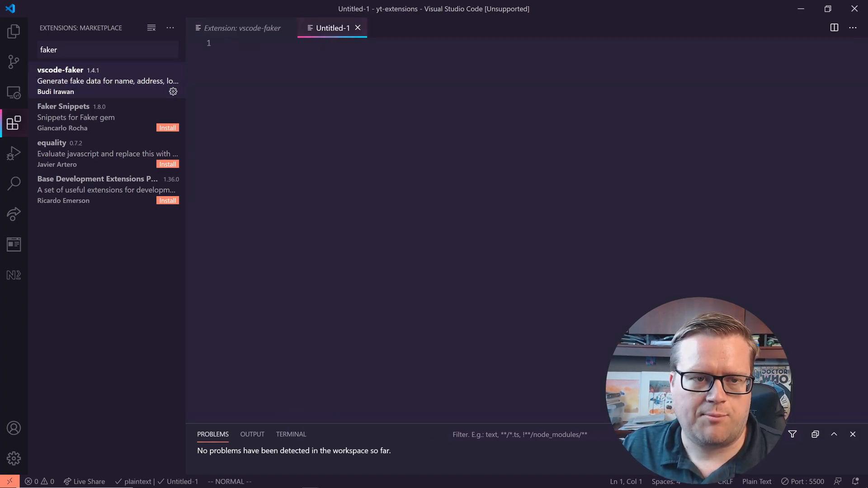
pyautogui.write('const')
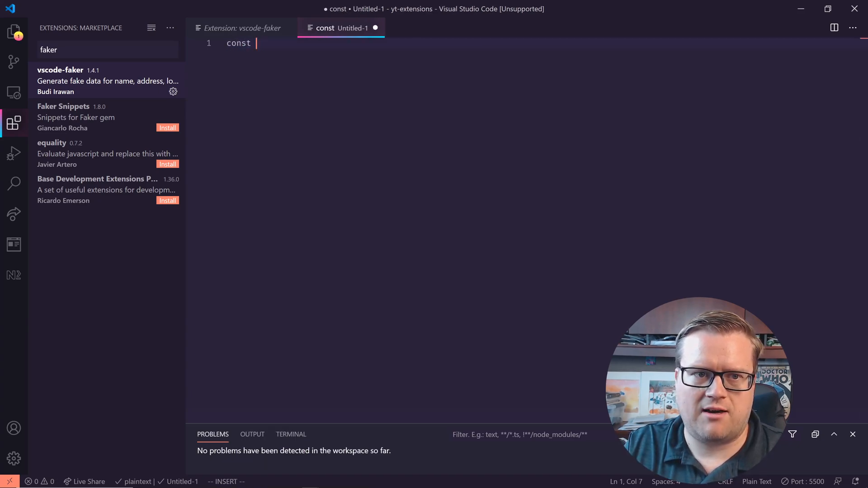
pyautogui.write('company =')
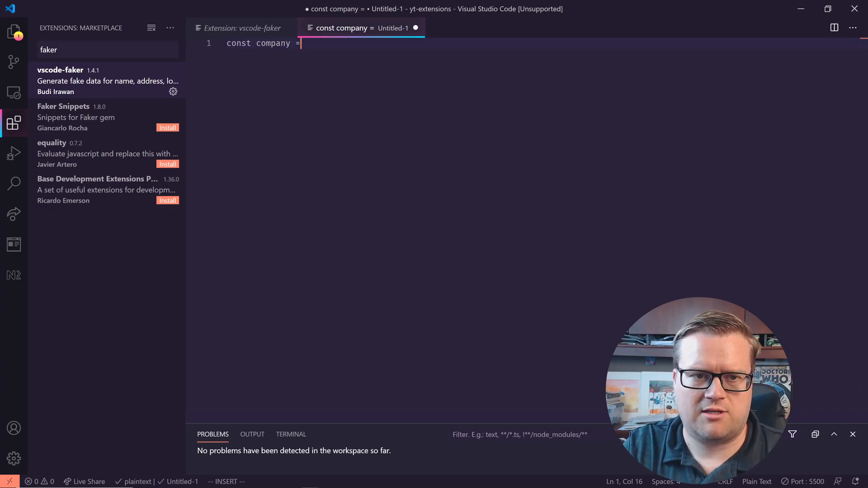
# Step: Run Faker: Company from the Command Palette to insert fake company text, then clear the file
pyautogui.press('ctrl+shift+p')
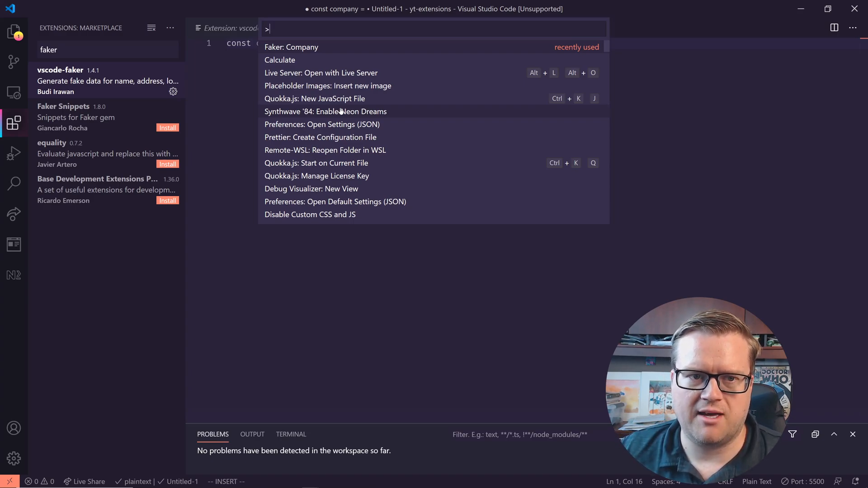
pyautogui.write('fa')
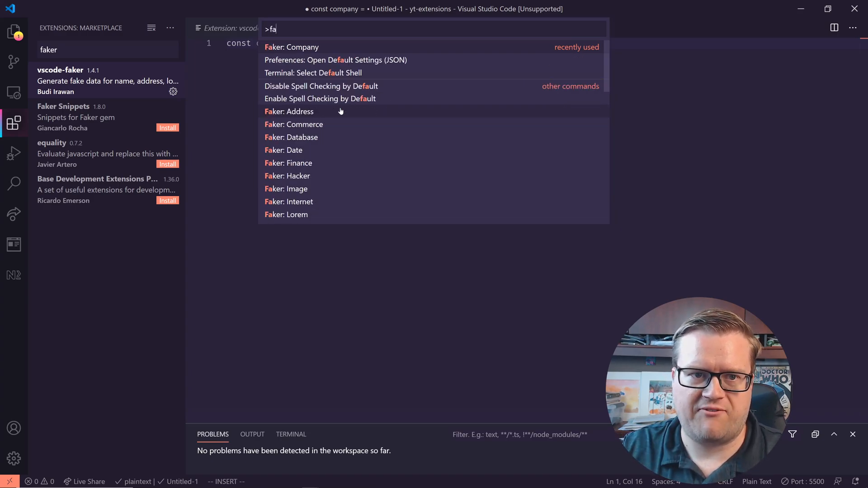
pyautogui.write('ke')
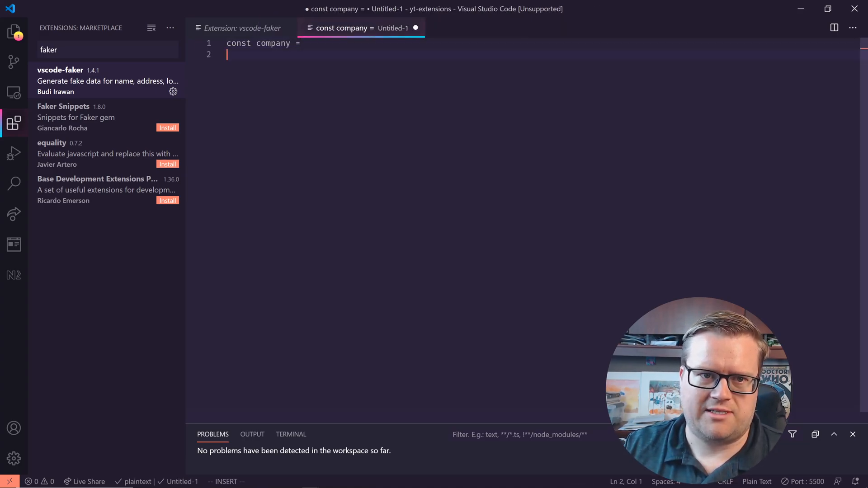
pyautogui.write('Integrated secondary migration')
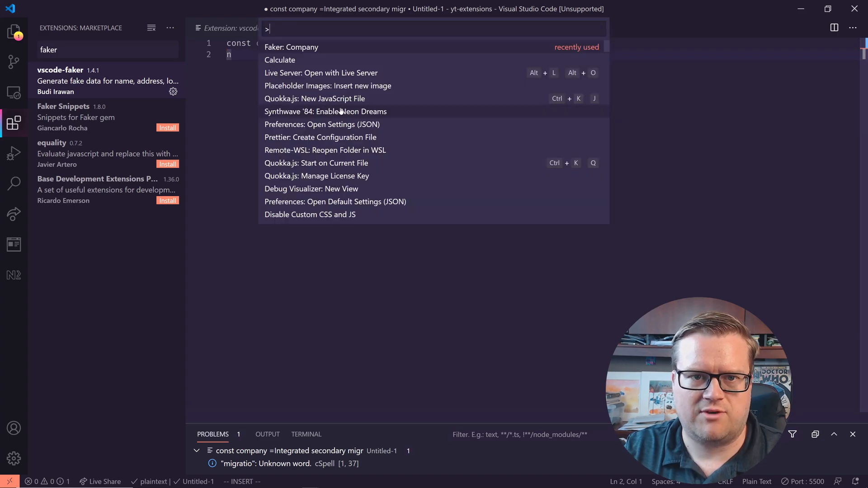
pyautogui.write('fake')
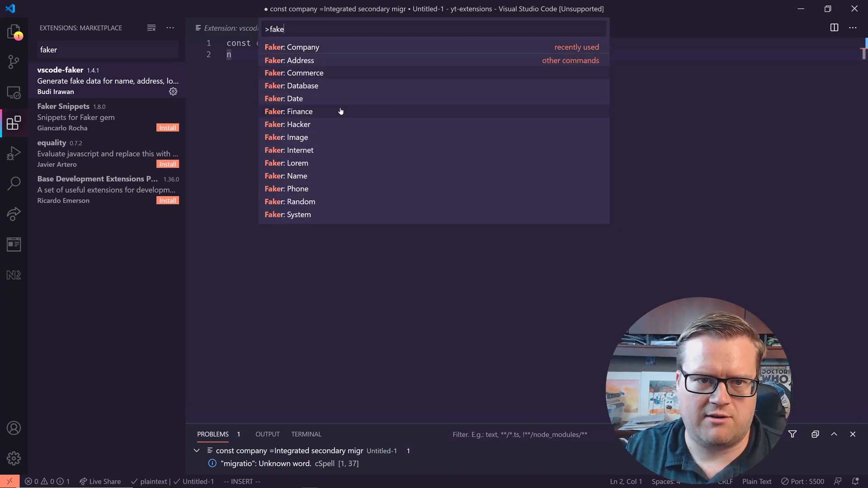
pyautogui.click(289, 61)
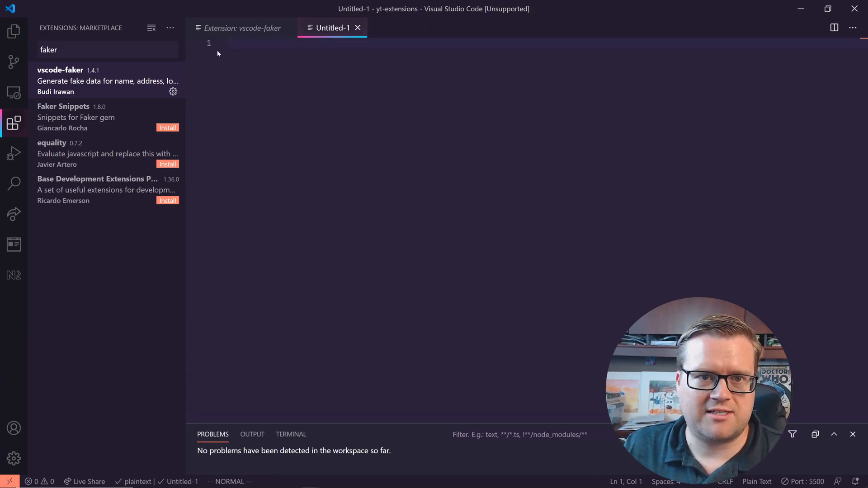
# Step: Find Quokka.js in the Extensions view, review its page, and return to Untitled-1
pyautogui.write('q')
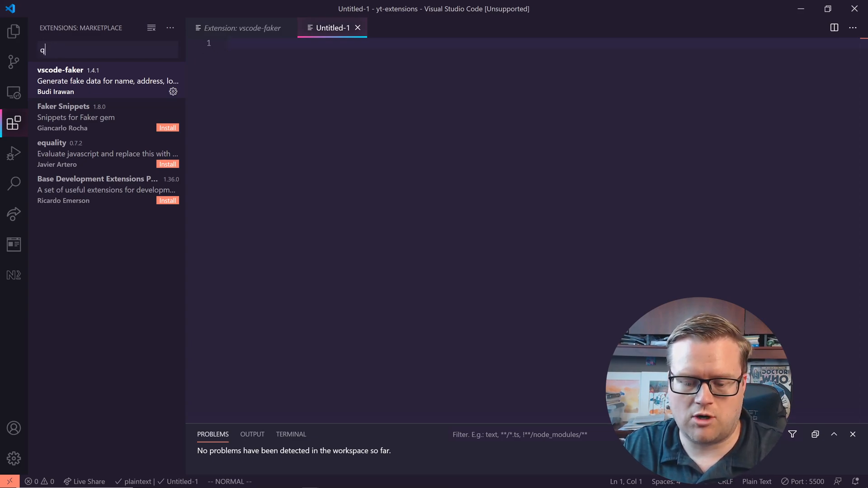
pyautogui.write('uokka')
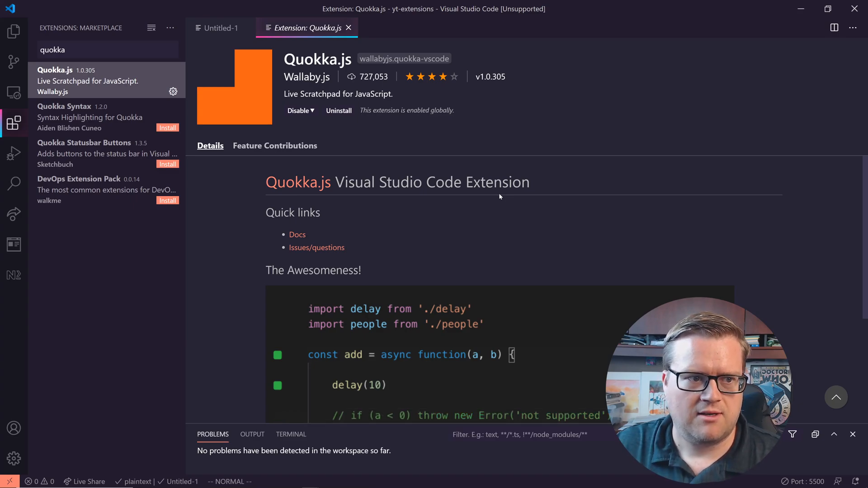
pyautogui.scroll(-3)
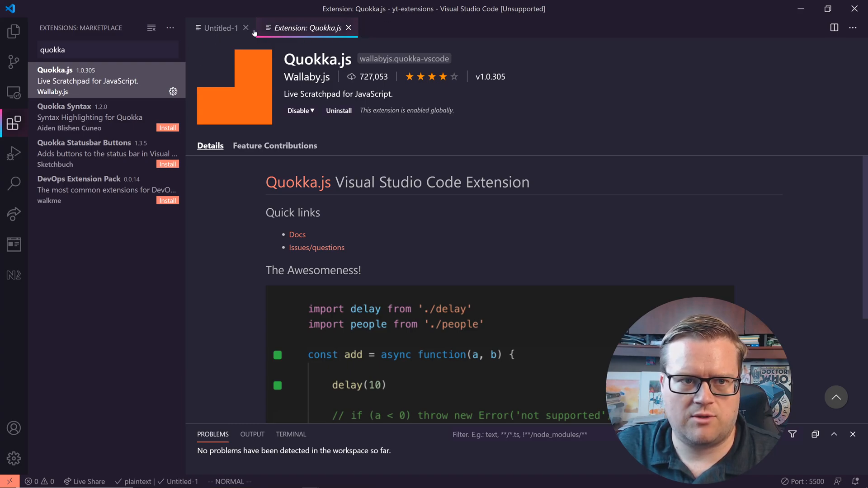
pyautogui.click(220, 28)
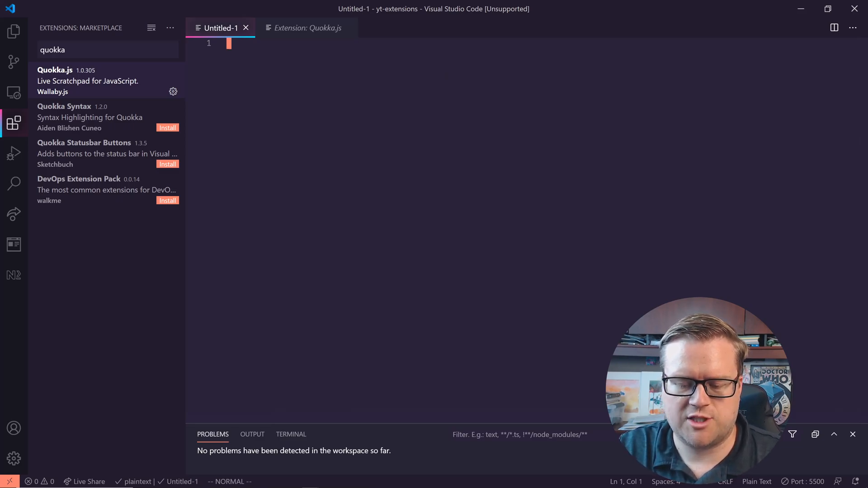
# Step: Start a Quokka JavaScript scratch file declaring company = "Erik 123" and times = 5
pyautogui.write('quo')
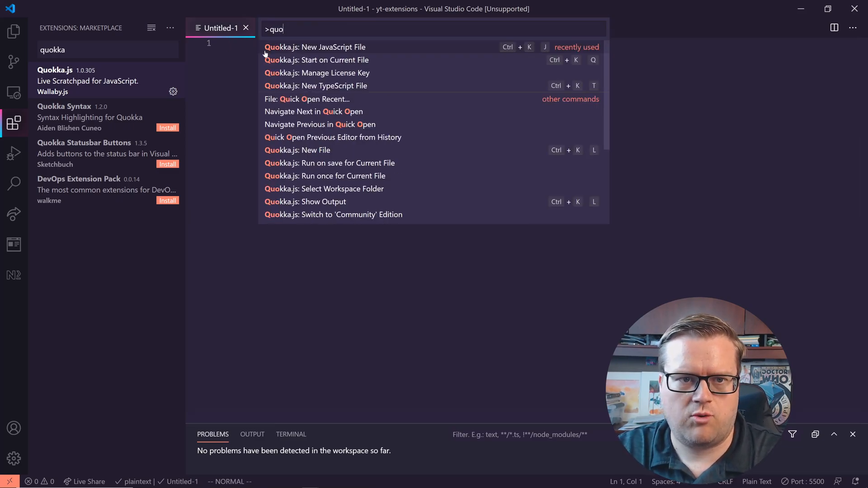
pyautogui.write('k')
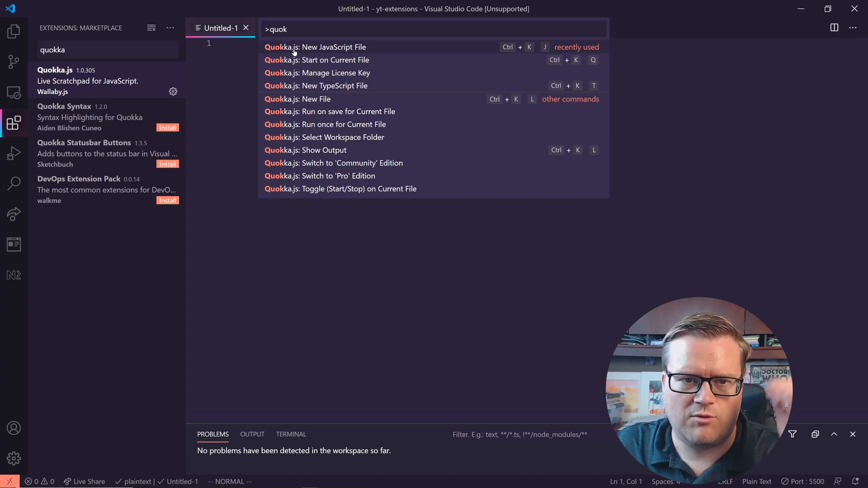
pyautogui.click(315, 47)
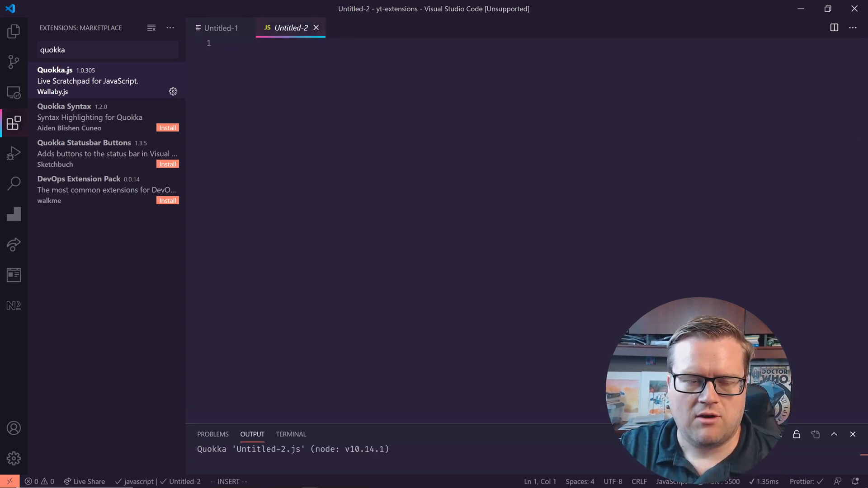
pyautogui.write('const')
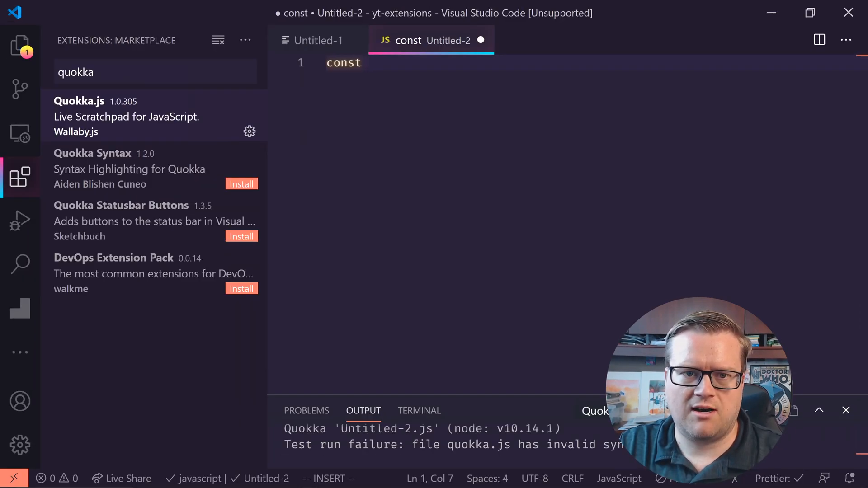
pyautogui.write('company =')
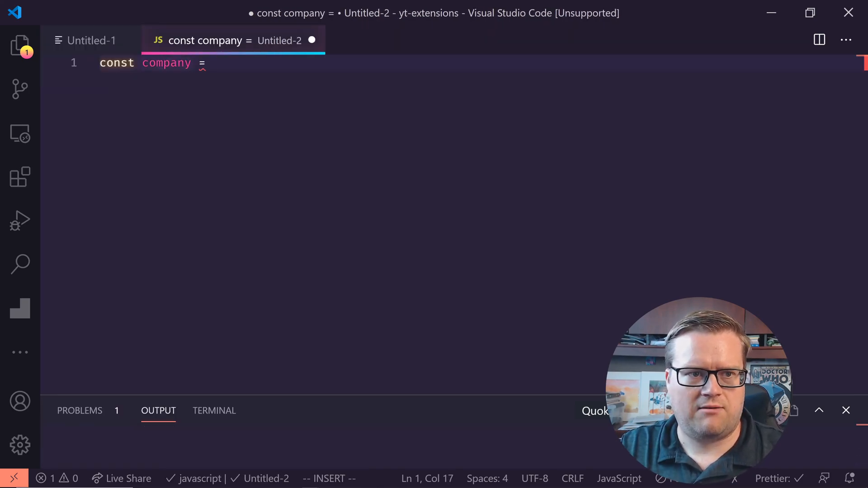
pyautogui.write('"Erik 123"')
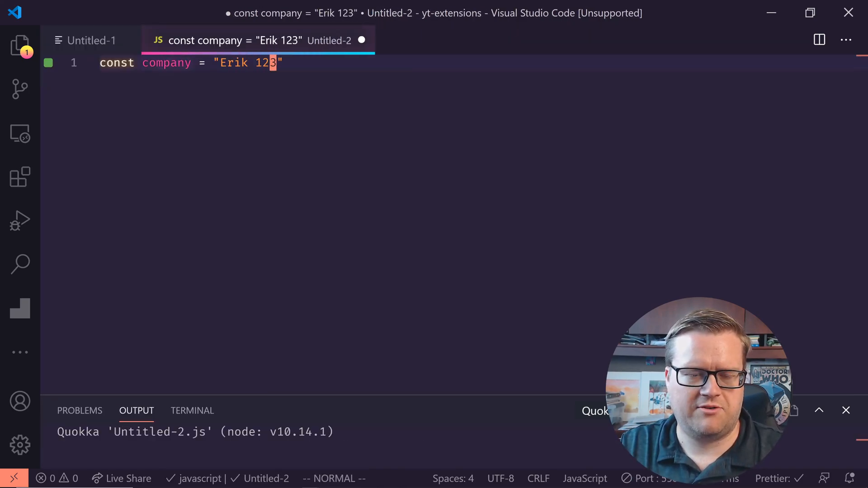
pyautogui.write(';')
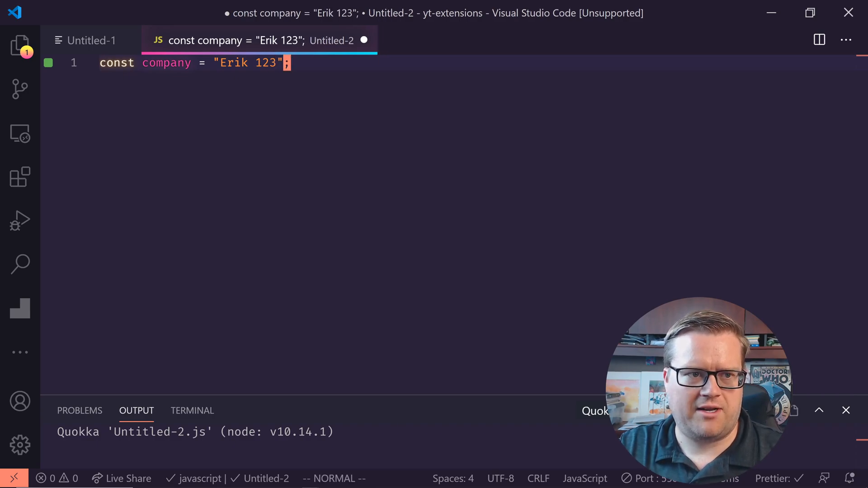
pyautogui.write('const times = 5;')
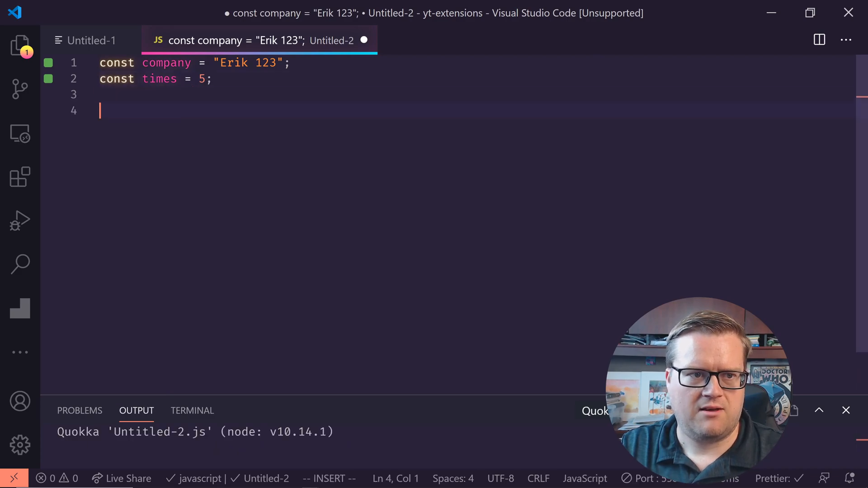
# Step: Add a for loop over times that calls console.log(company), showing Erik 123 five times
pyautogui.write('for(')
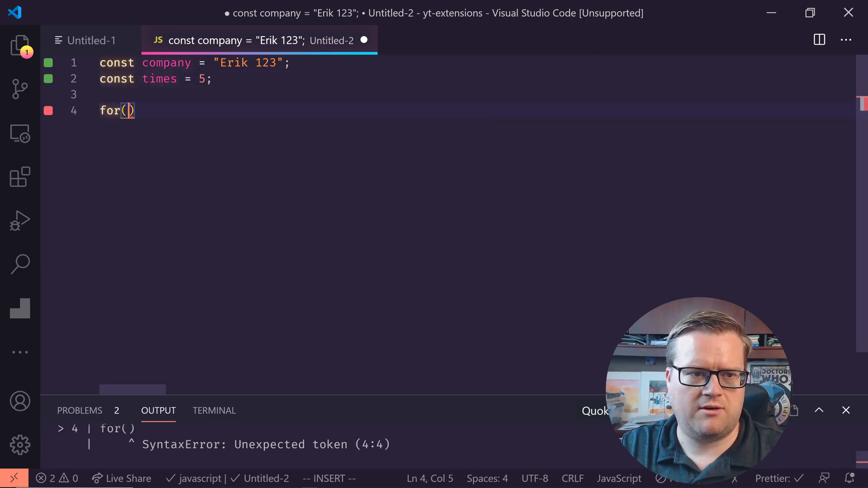
pyautogui.write('let i =')
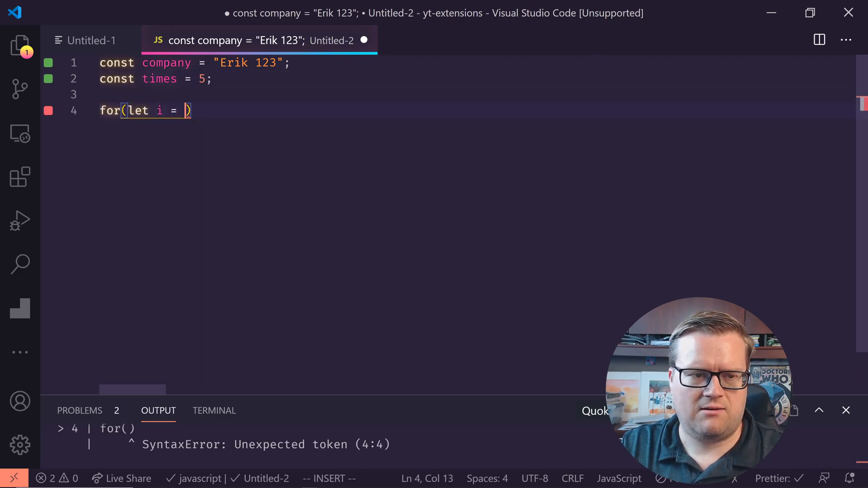
pyautogui.write('0; i < times; i')
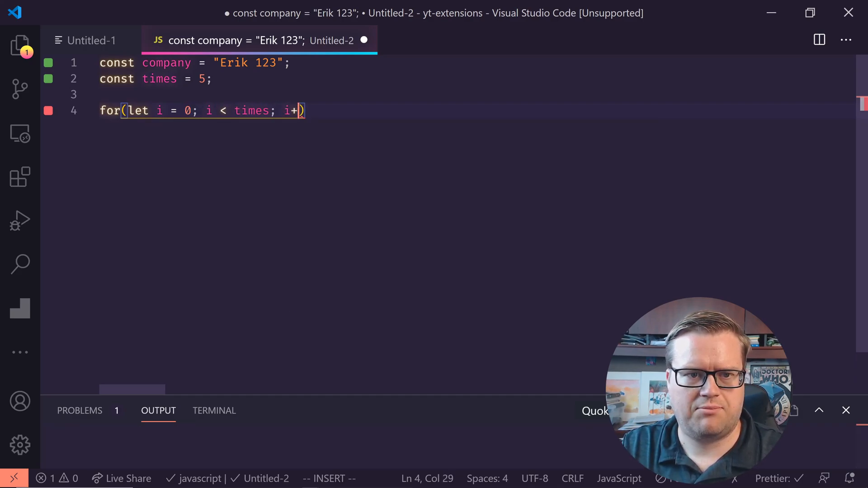
pyautogui.write('+){}')
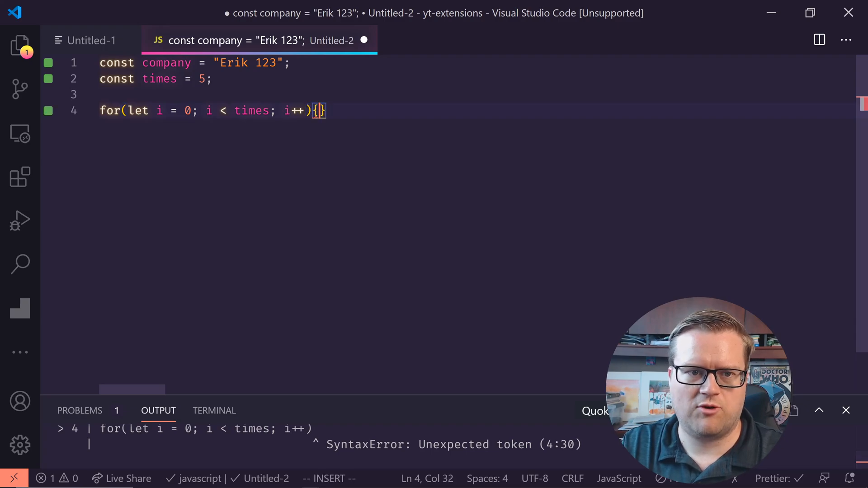
pyautogui.write('console.l')
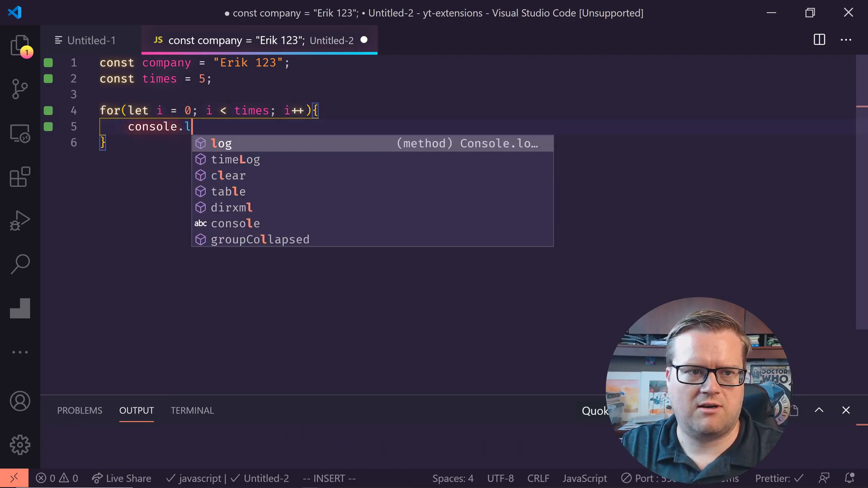
pyautogui.write('og(company')
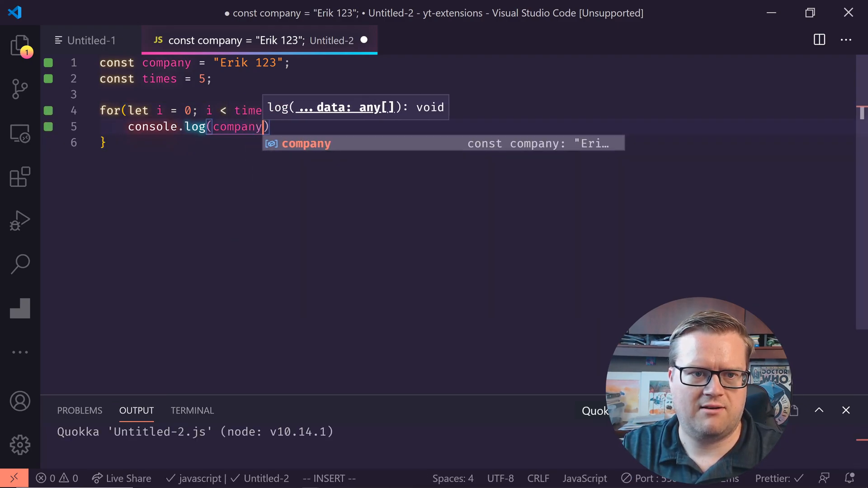
pyautogui.press('Escape')
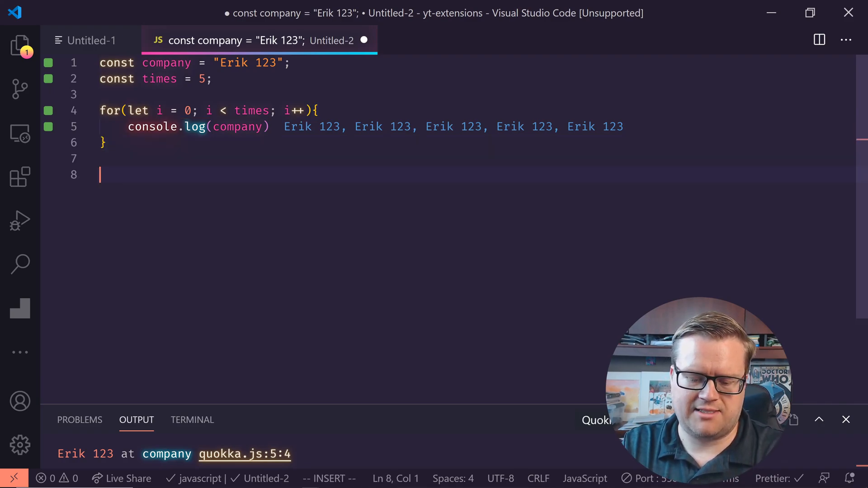
# Step: Add let obj = {erik: '123', age: 34} and a comment to the Quokka file
pyautogui.write('let o')
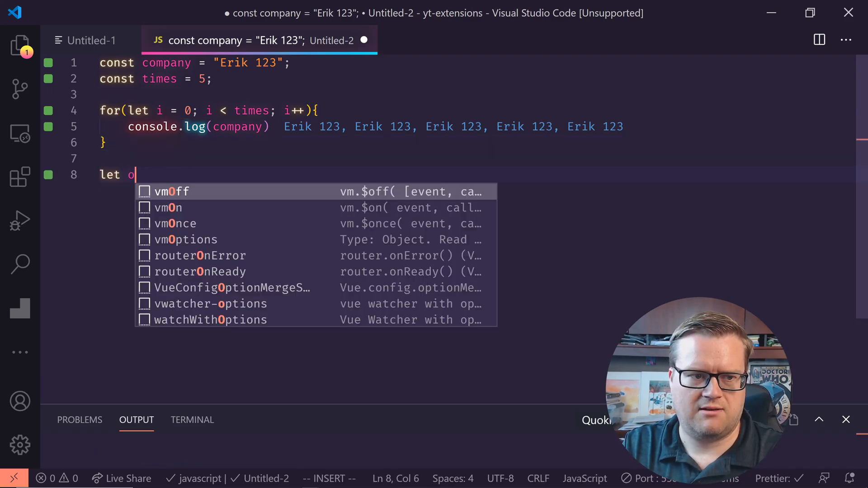
pyautogui.write('bj = {erik:')
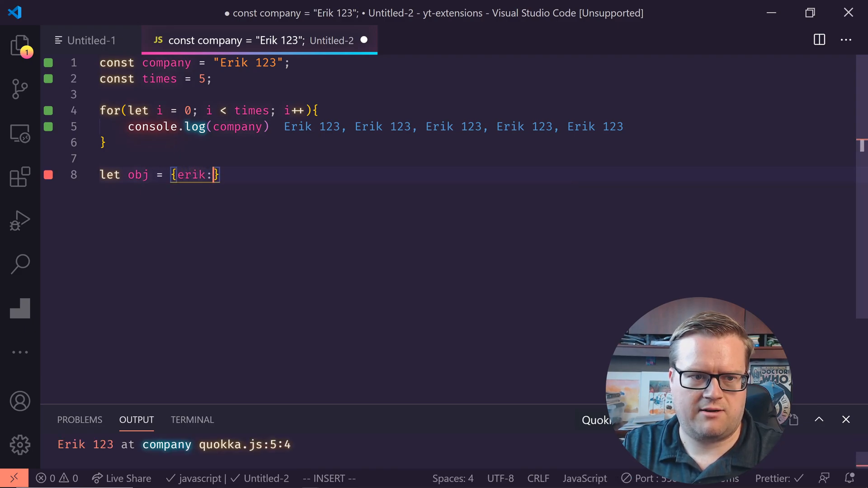
pyautogui.write("'123',")
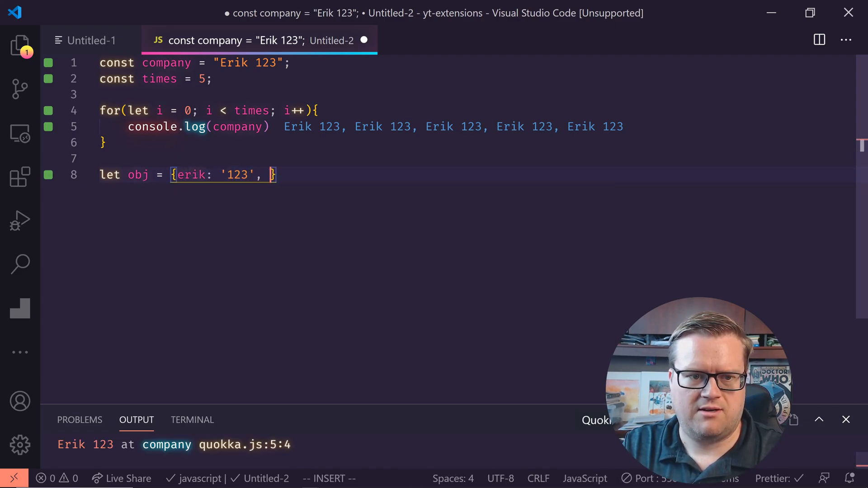
pyautogui.write('age:')
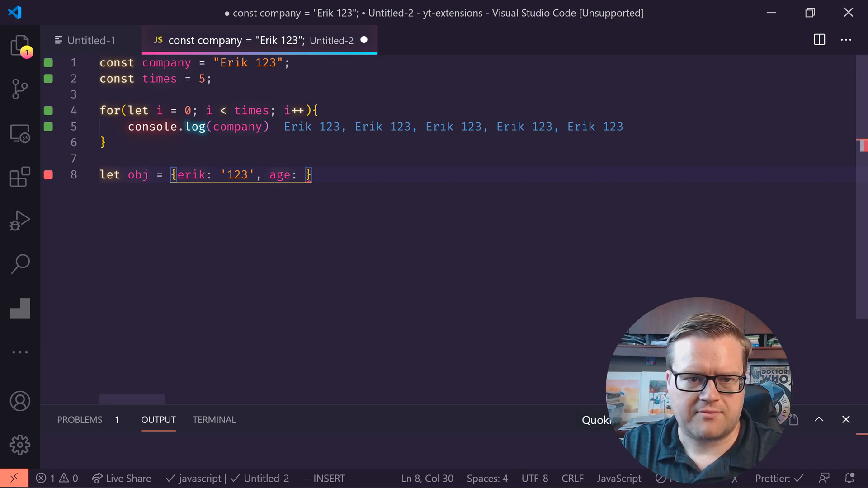
pyautogui.write('34')
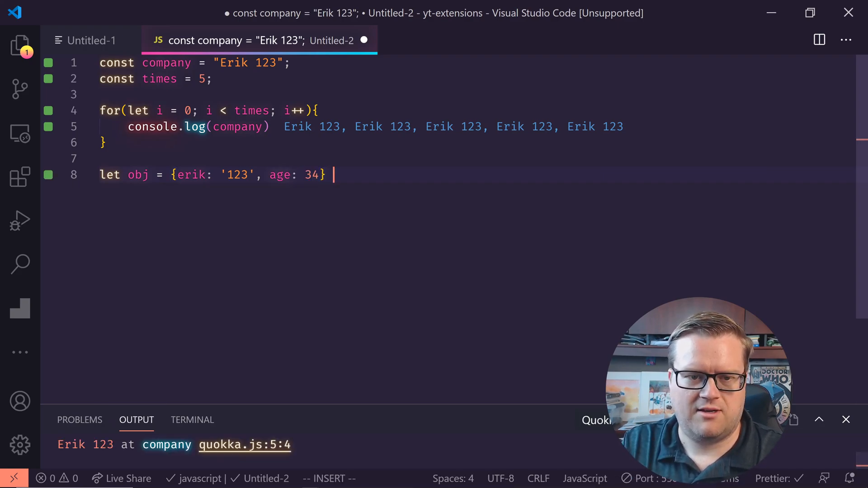
pyautogui.write('//')
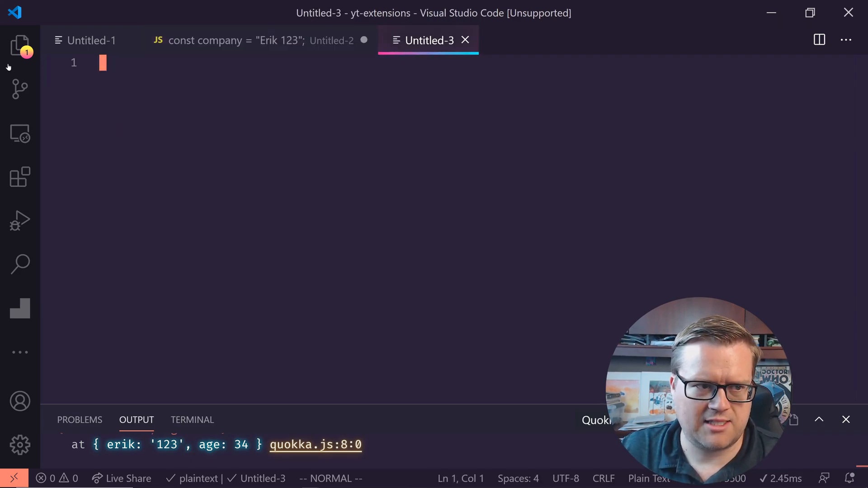
# Step: Create index.html and expand the html:5 Emmet abbreviation into an HTML5 boilerplate
pyautogui.click(19, 44)
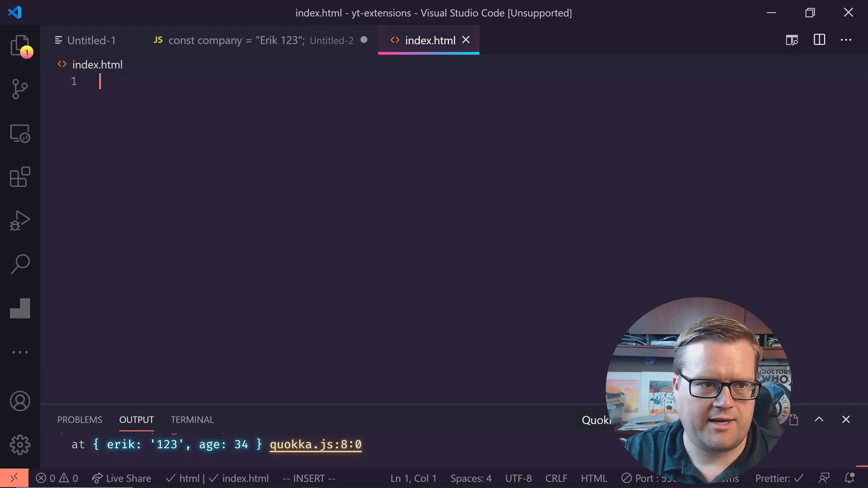
pyautogui.write('html')
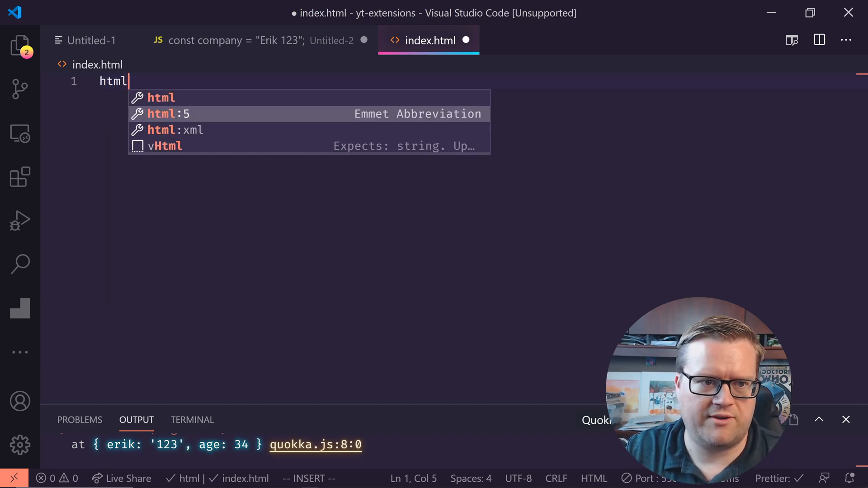
pyautogui.press('Tab')
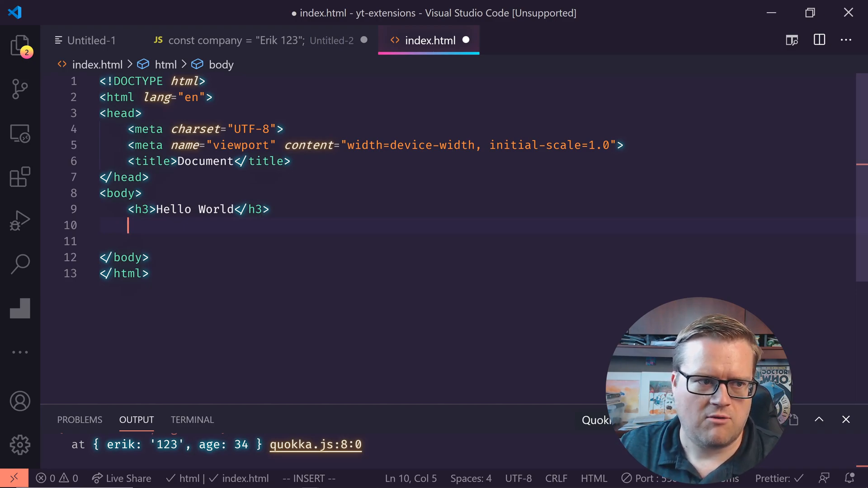
# Step: Search the marketplace for placeholder and view the Placeholder Images extension, entering 350 and 150
pyautogui.click(19, 178)
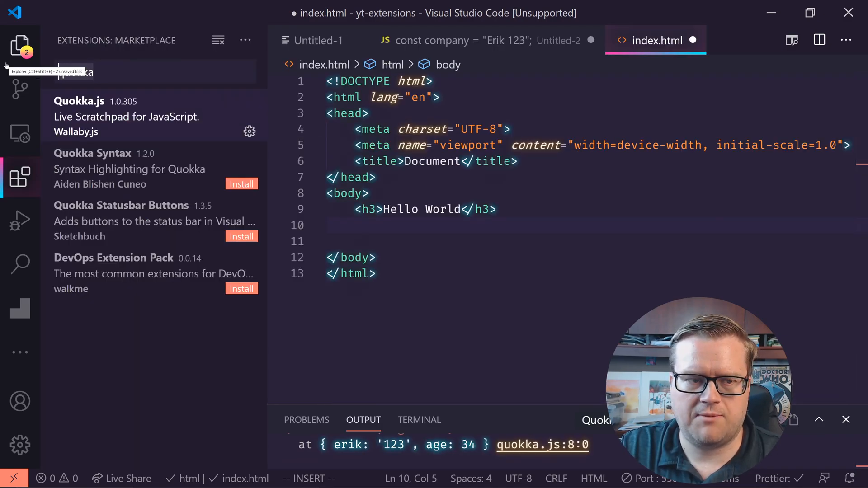
pyautogui.write('placeholder')
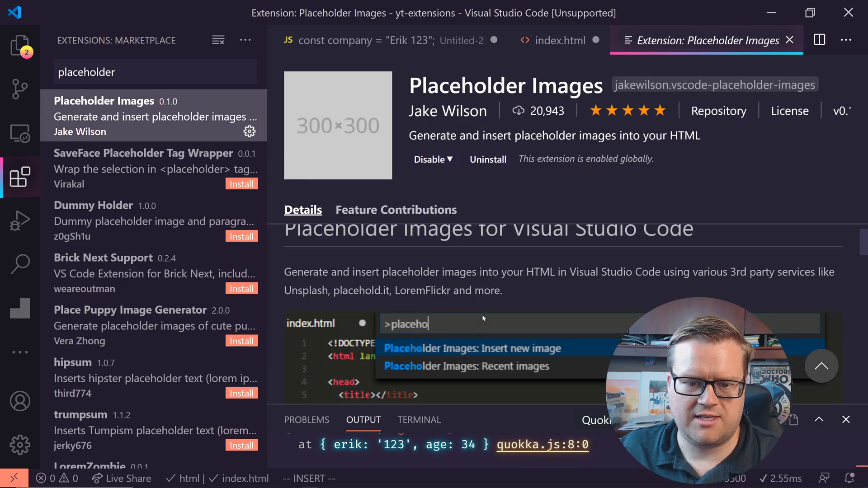
pyautogui.click(471, 348)
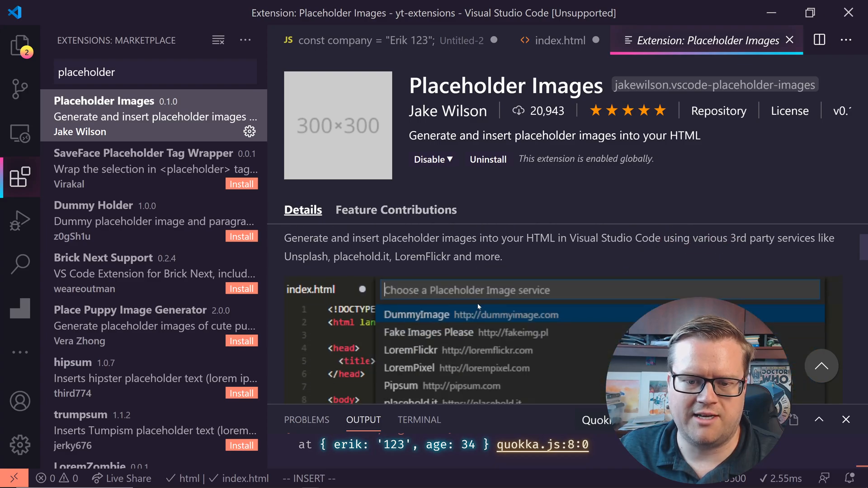
pyautogui.click(416, 315)
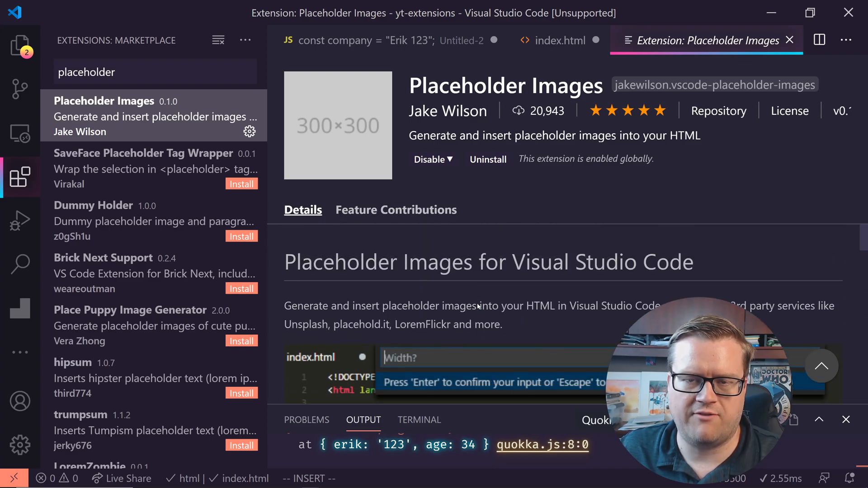
pyautogui.write('350')
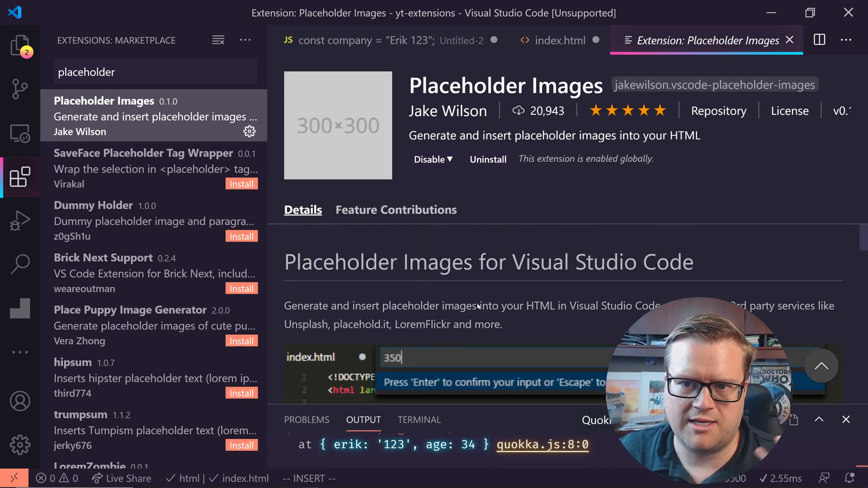
pyautogui.write('150')
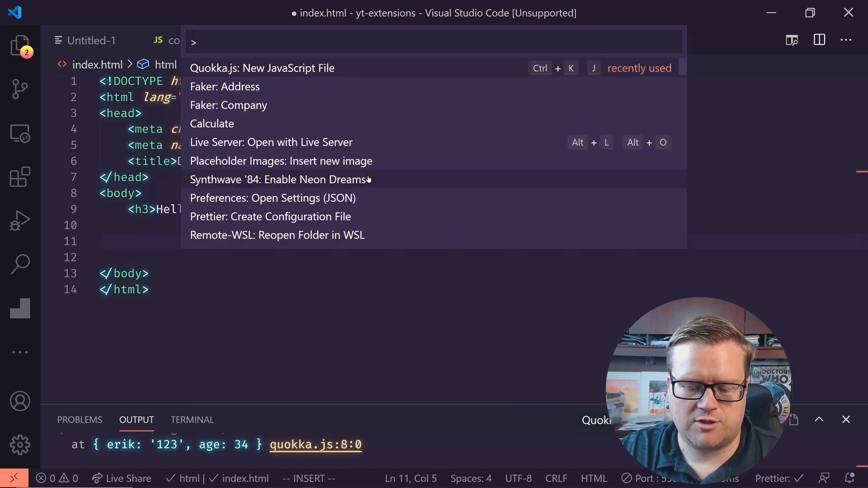
# Step: Insert a blurred, north-cropped Unsplash placeholder img tag via Placeholder Images: Insert new image
pyautogui.write('fak')
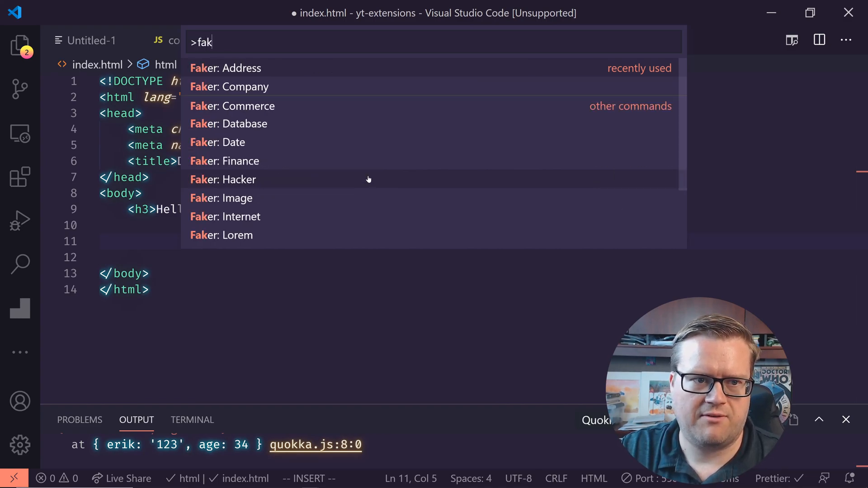
pyautogui.write('place')
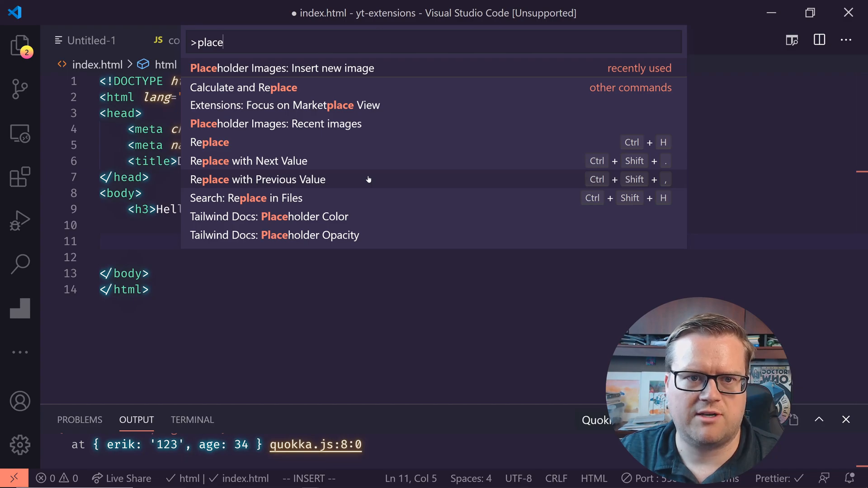
pyautogui.click(281, 68)
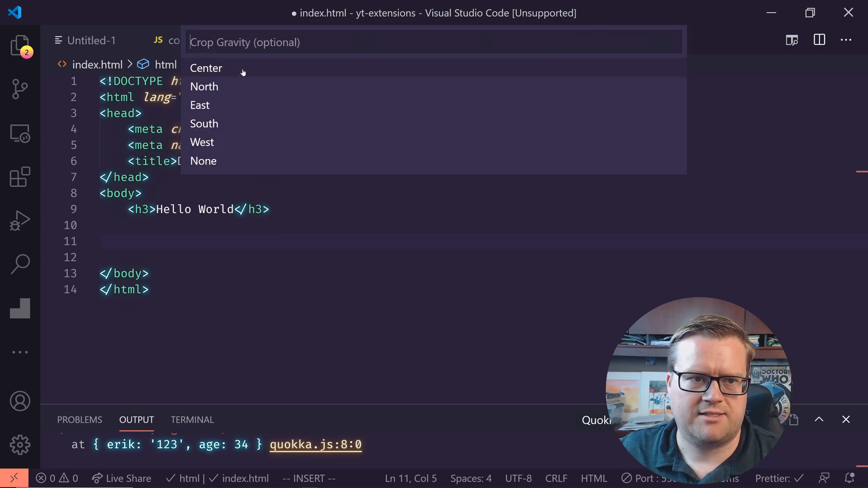
pyautogui.click(205, 87)
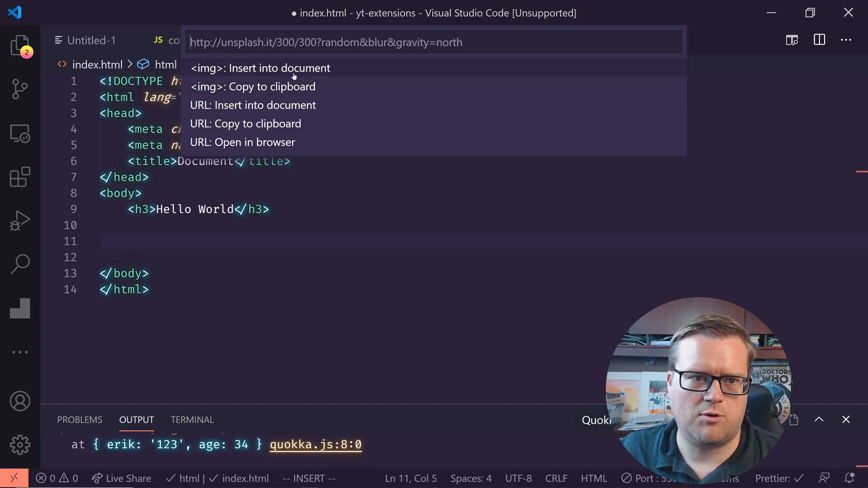
pyautogui.click(252, 87)
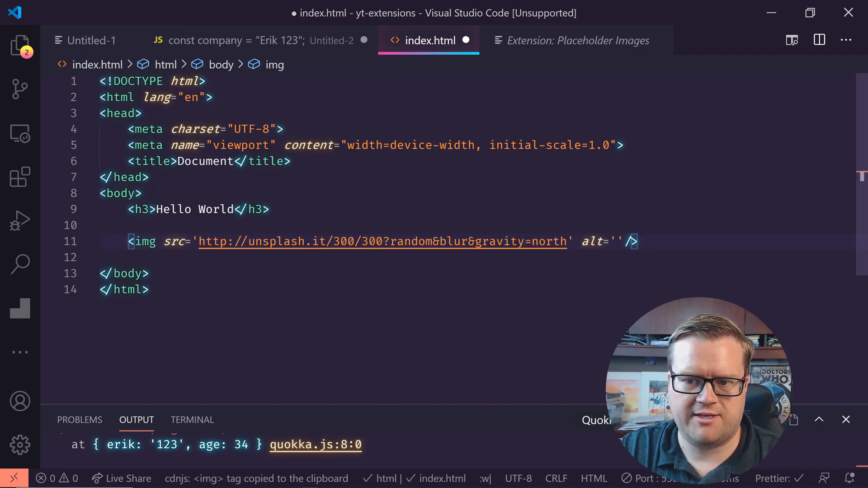
# Step: Save index.html so Prettier reformats it with indentation and double-quoted attributes
pyautogui.press('ctrl+s')
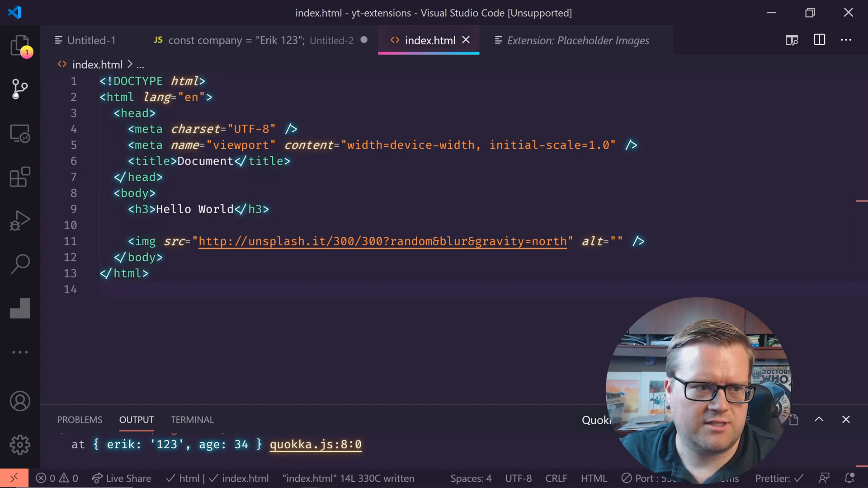
pyautogui.click(20, 177)
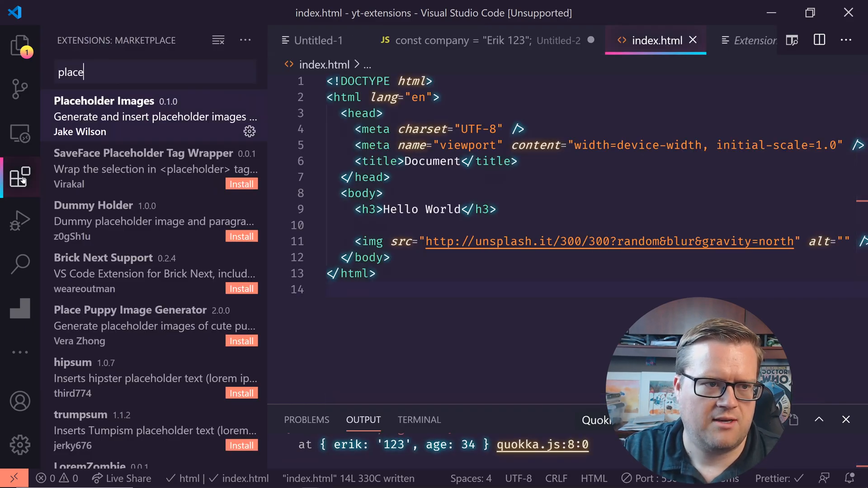
pyautogui.write('live server')
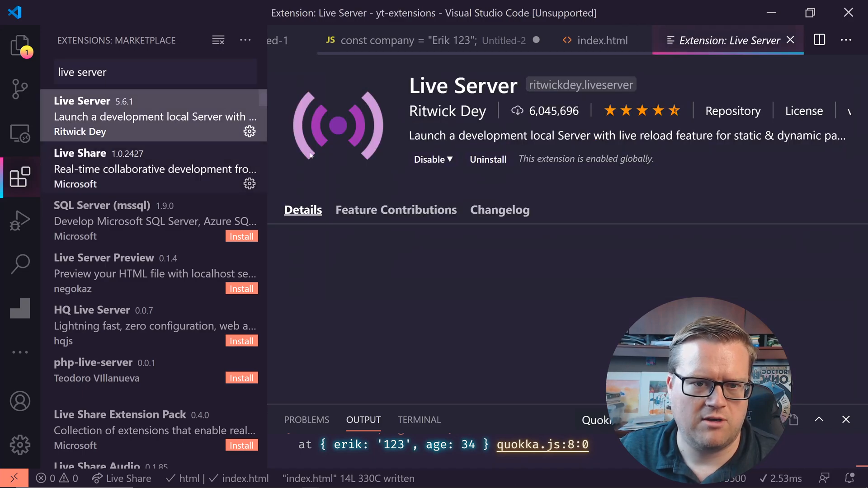
pyautogui.click(19, 177)
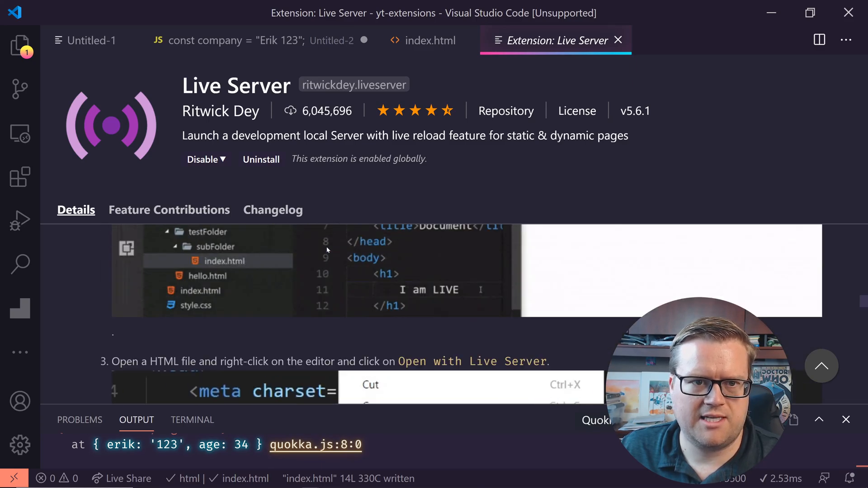
pyautogui.click(428, 40)
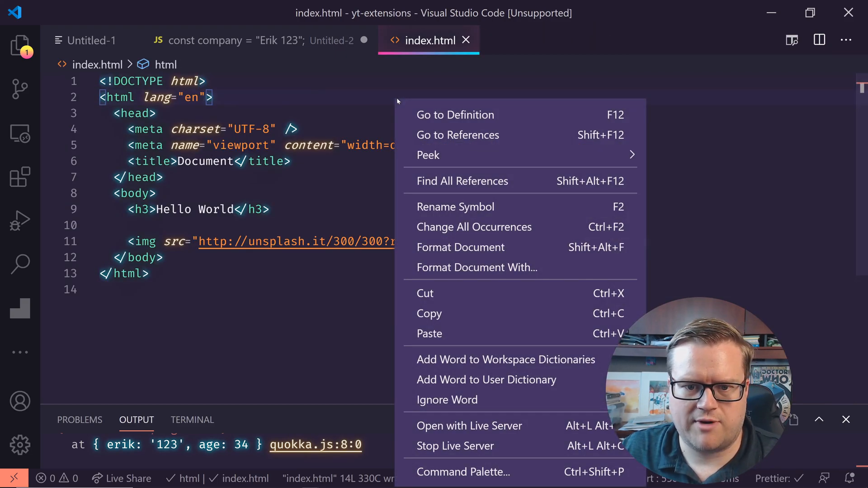
pyautogui.moveTo(469, 426)
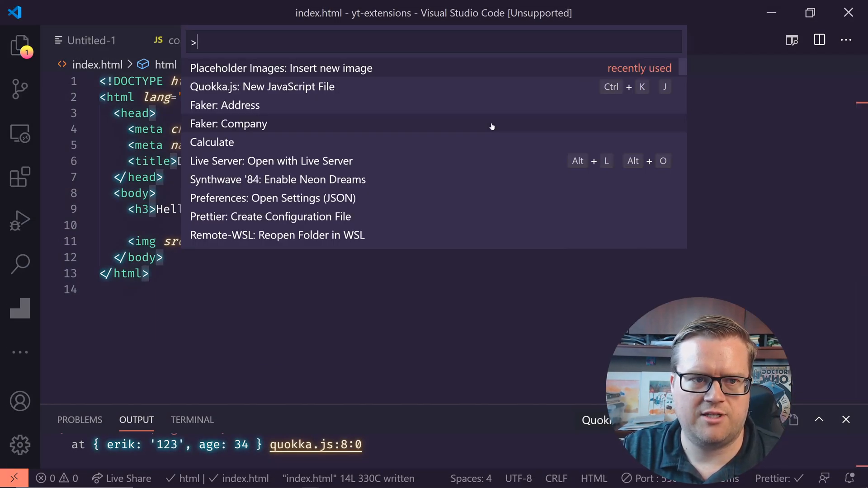
# Step: Serve index.html with Live Server, view it in the browser, and return to the editor
pyautogui.write('live')
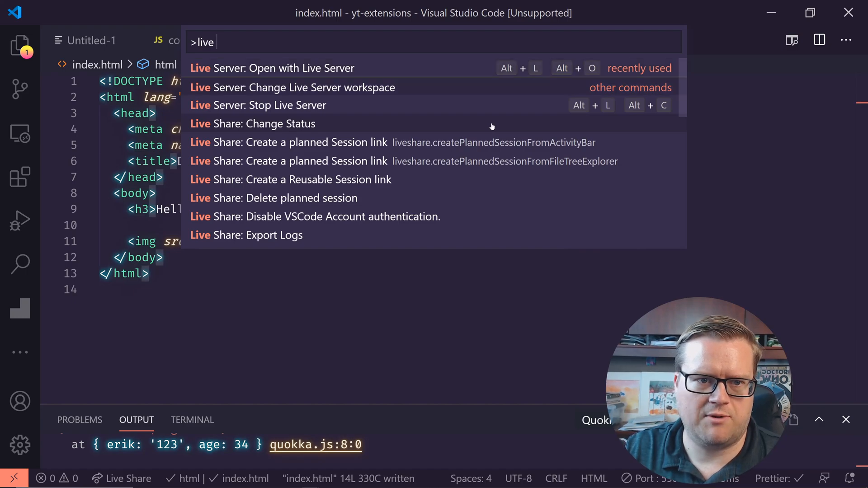
pyautogui.press('Escape')
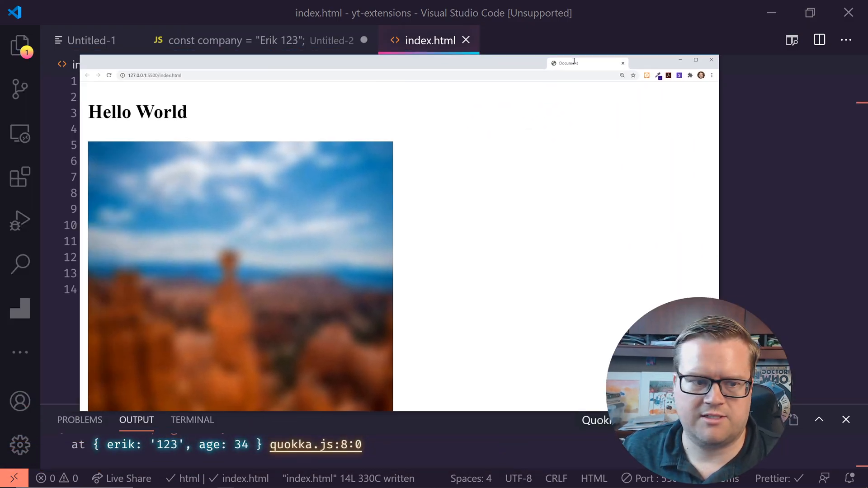
pyautogui.click(711, 59)
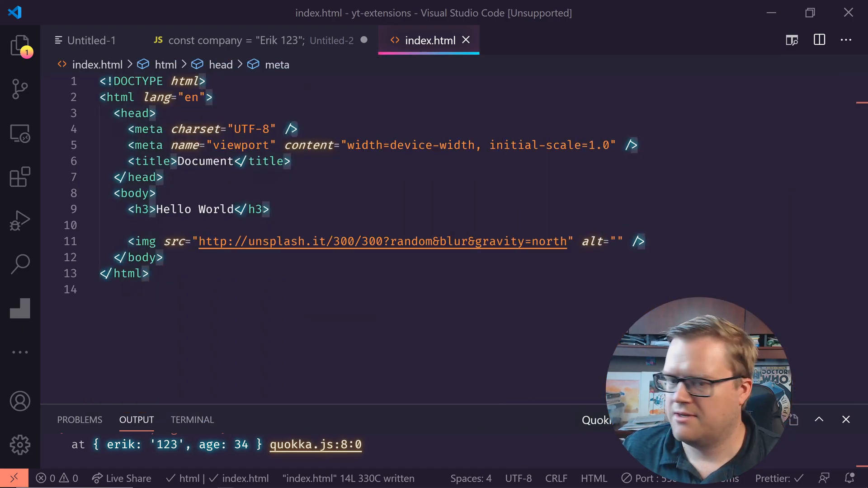
# Step: Trim '&blur&gravity=north' from the img src on line 11 and save index.html
pyautogui.click(440, 240)
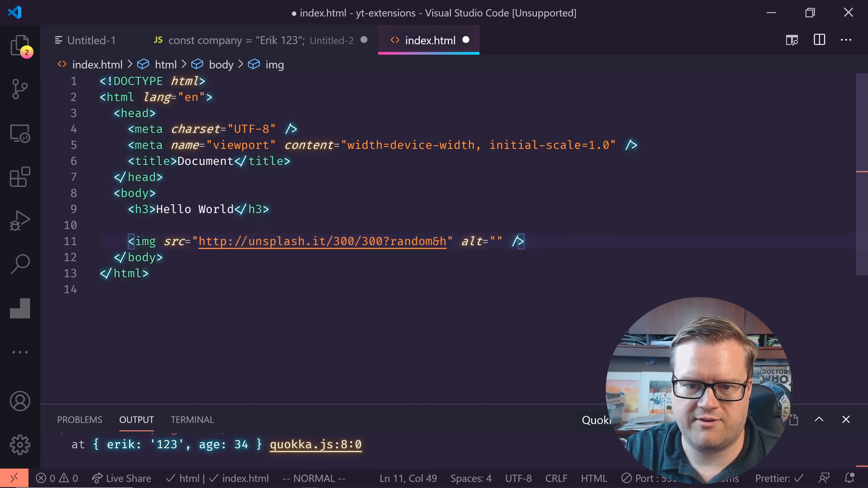
pyautogui.press('BackSpace')
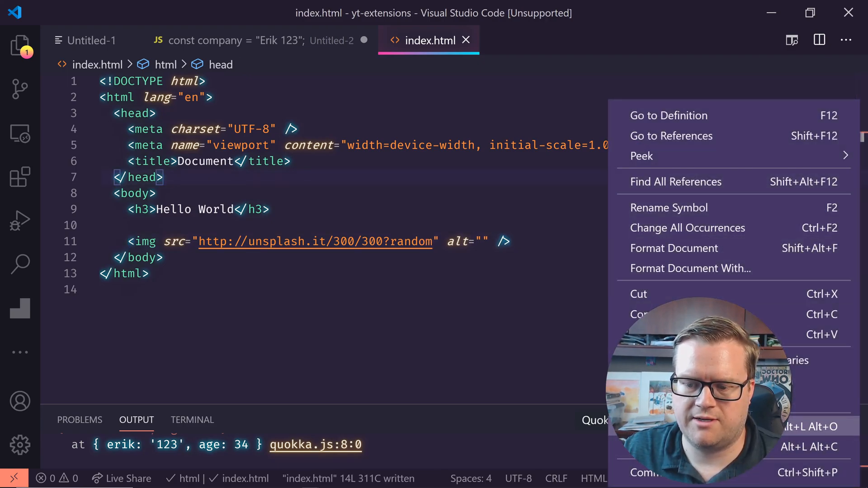
pyautogui.click(674, 248)
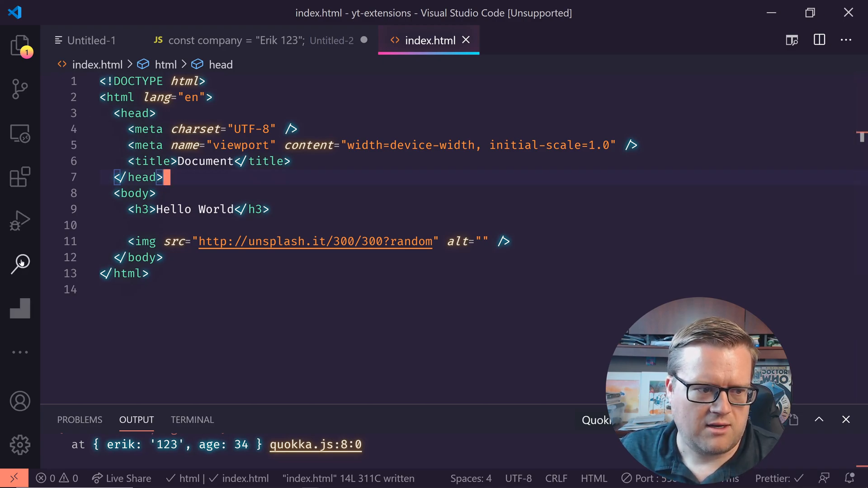
pyautogui.click(19, 352)
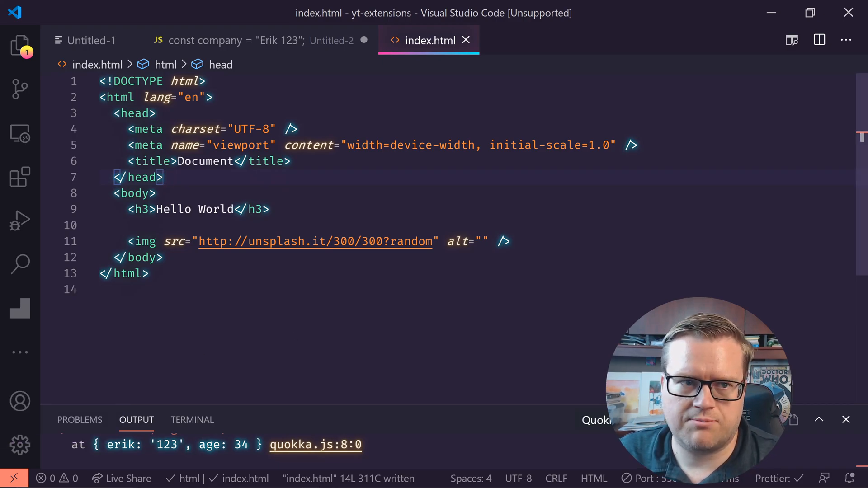
# Step: Search the Extensions marketplace for 'brows' and review the Browser Preview extension's details
pyautogui.click(20, 177)
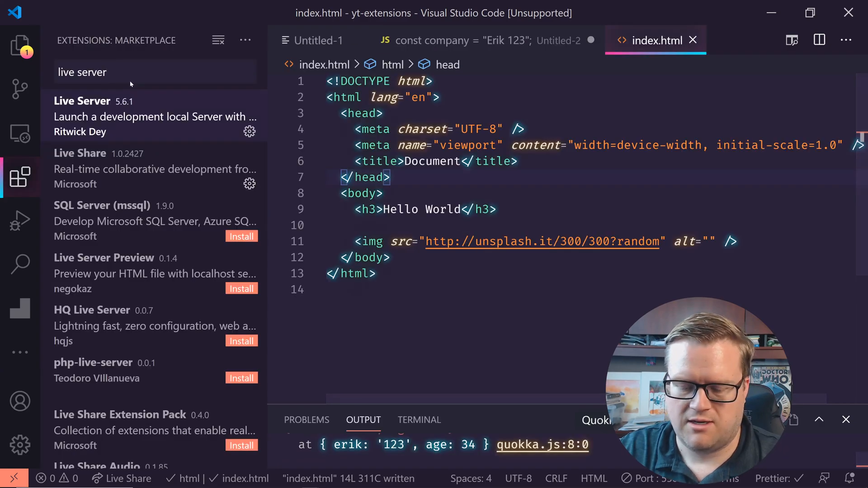
pyautogui.write('browser preview')
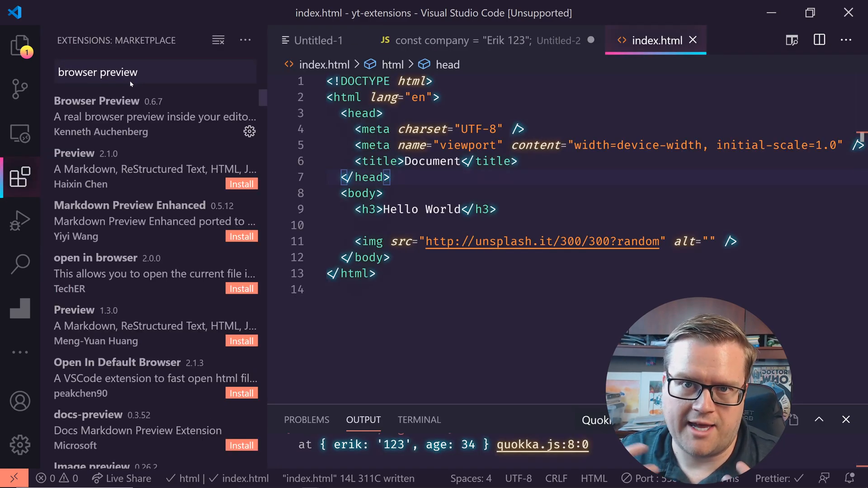
pyautogui.click(96, 101)
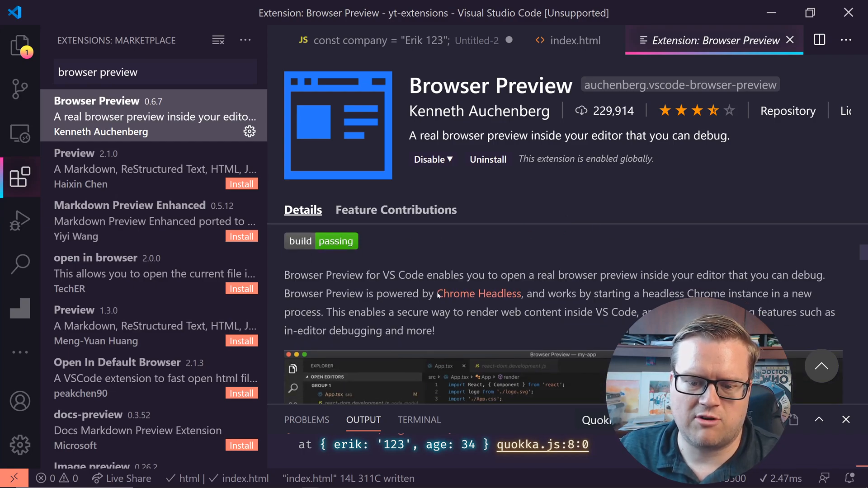
pyautogui.scroll(-3)
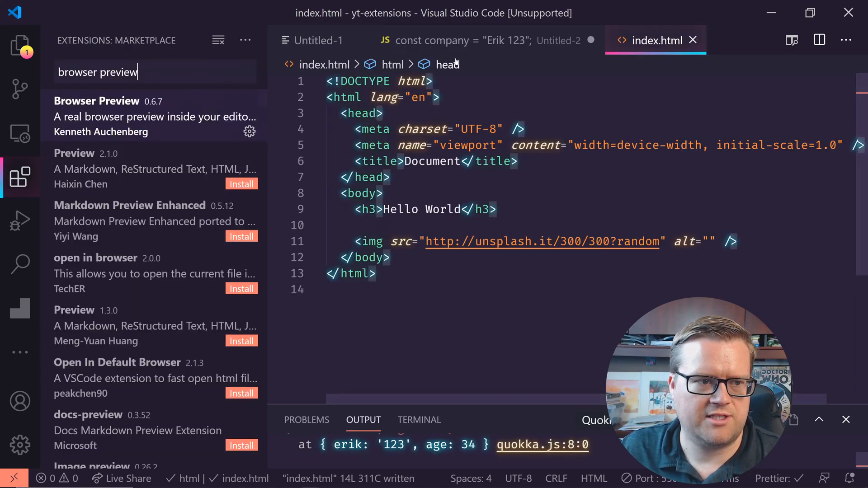
# Step: Search extensions for 'brack', then write function erik() with an empty if(true) block in the scratch file
pyautogui.write('brack')
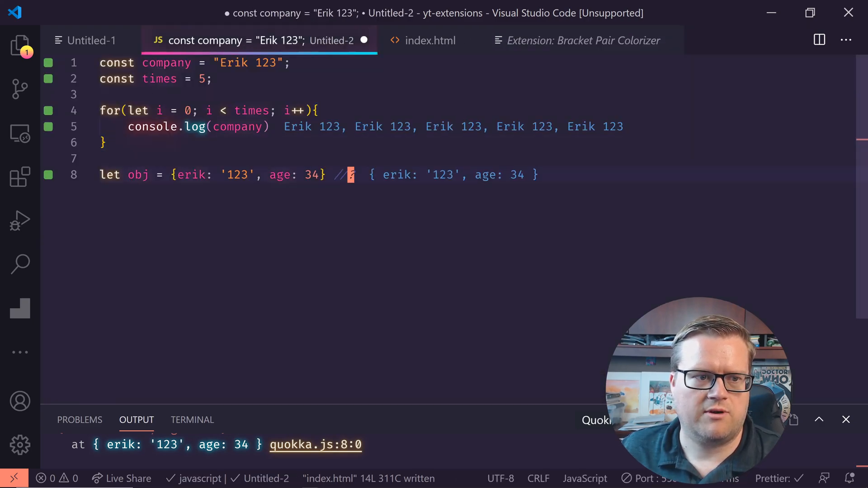
pyautogui.write('fun')
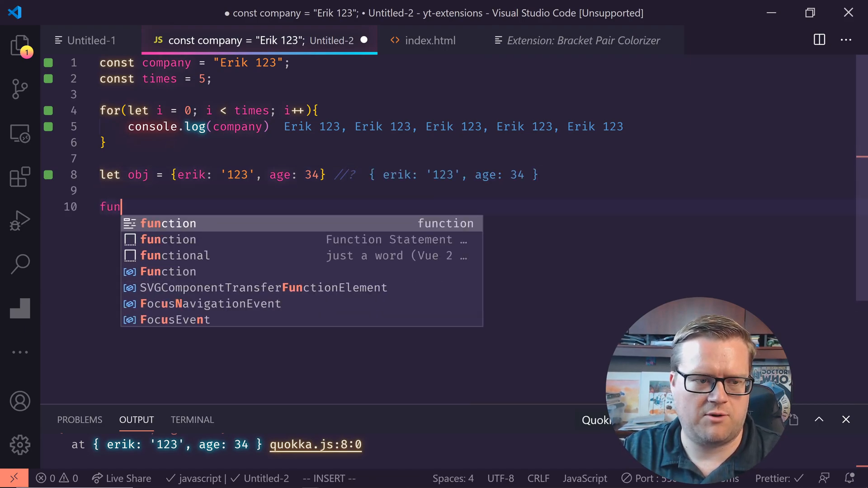
pyautogui.write('ction erik')
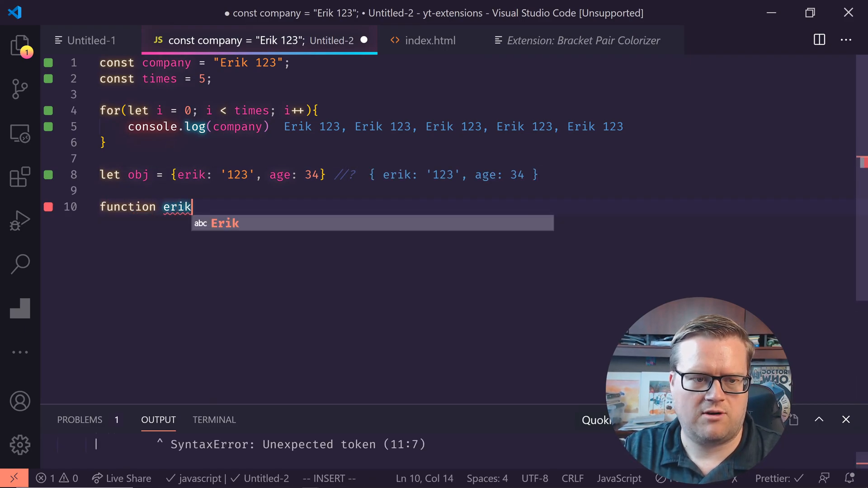
pyautogui.write('()')
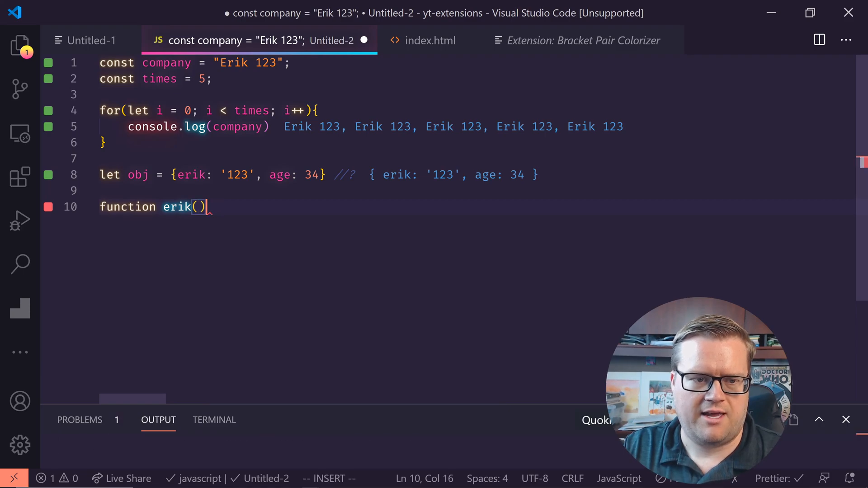
pyautogui.write('{')
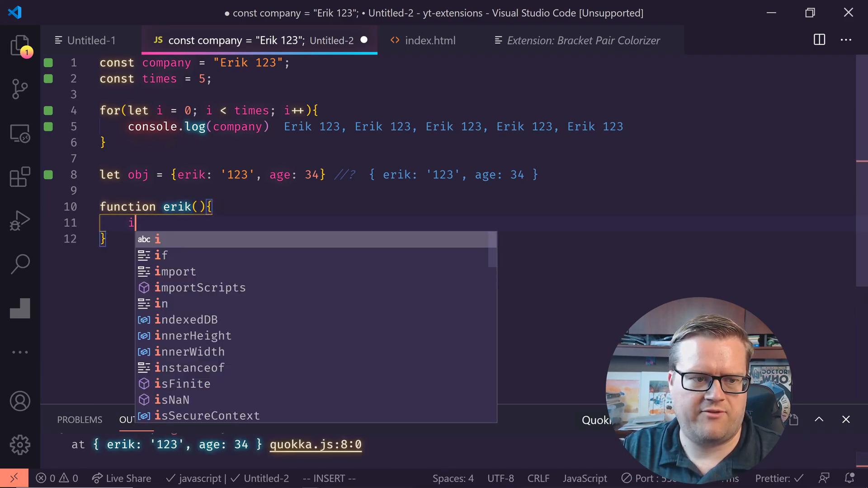
pyautogui.write('f(true)')
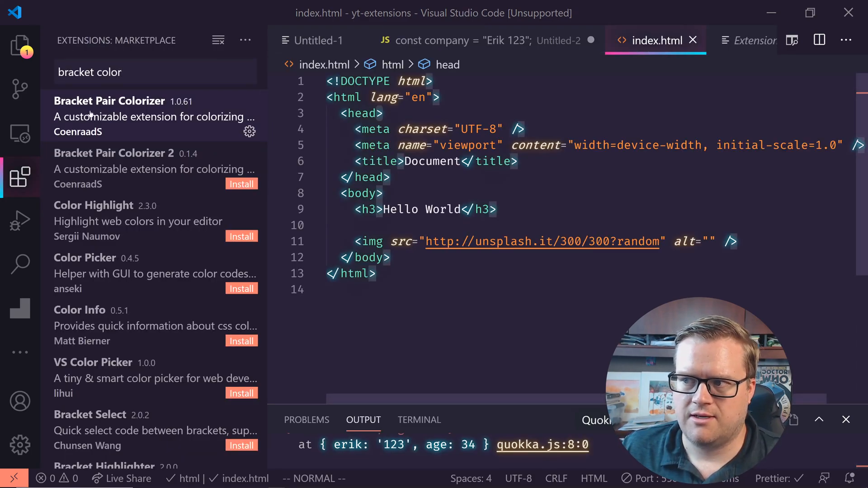
# Step: Search the marketplace for 'auto' and scroll the Auto Rename Tag extension details
pyautogui.write('auto')
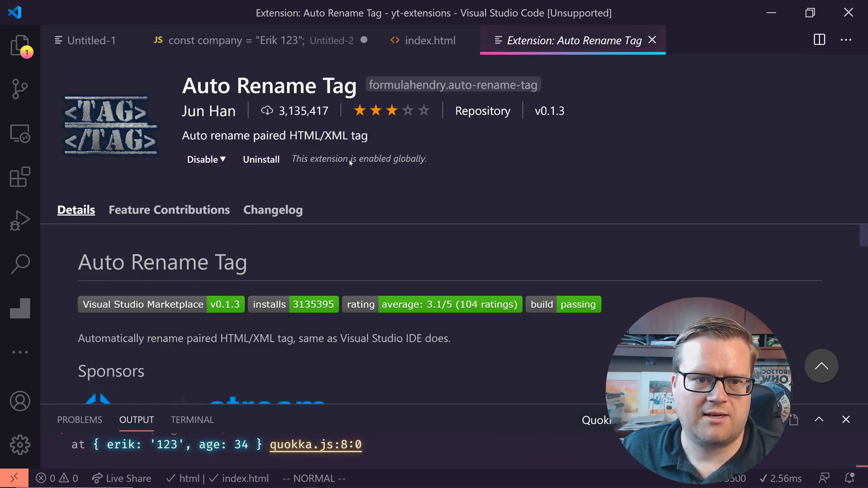
pyautogui.scroll(-3)
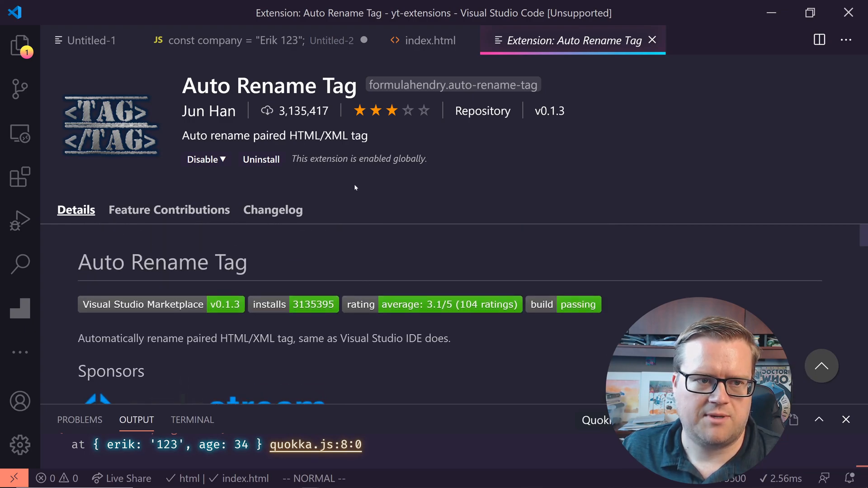
# Step: Add the 'hi there' line to index.html under Hello World, then show the Vim extension's details
pyautogui.click(429, 39)
pyautogui.write('<div></div>')
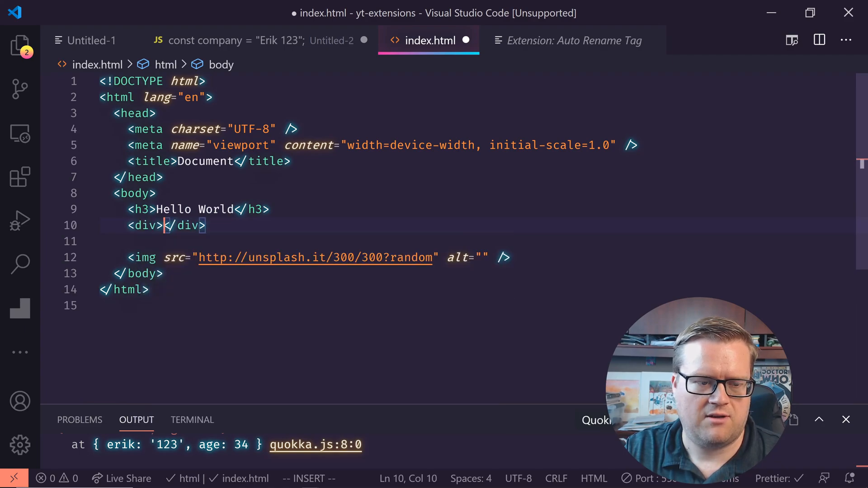
pyautogui.write('hi there')
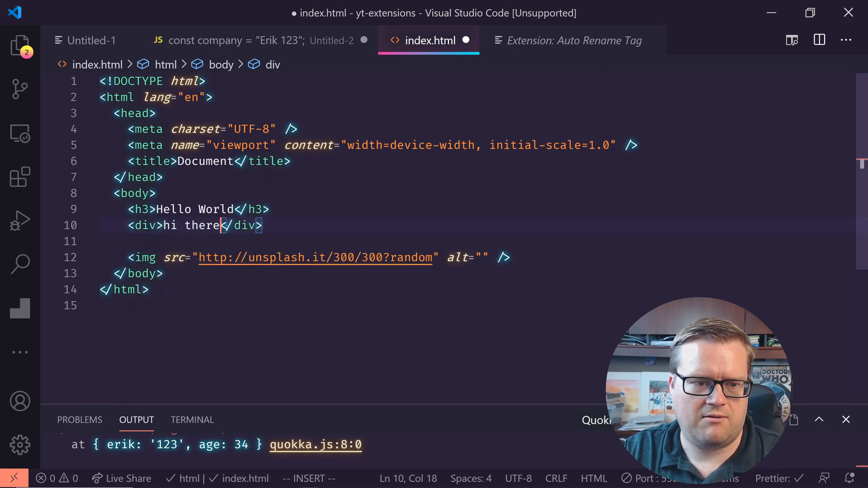
pyautogui.press('Escape')
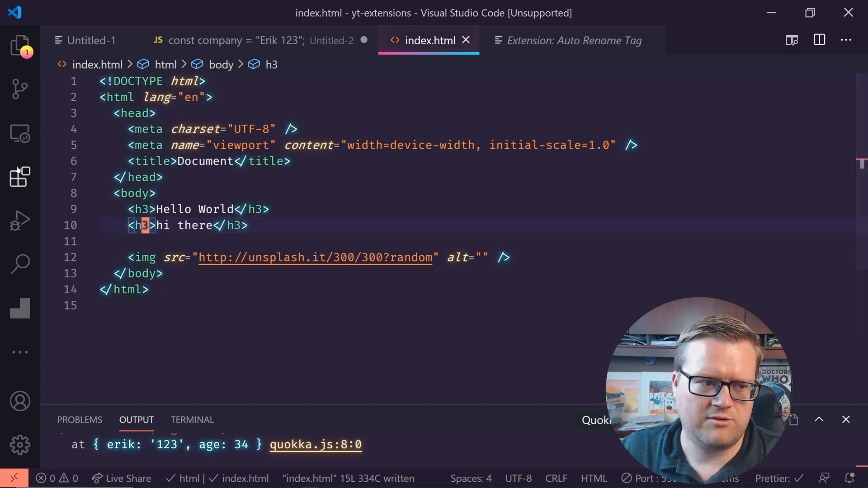
pyautogui.click(20, 177)
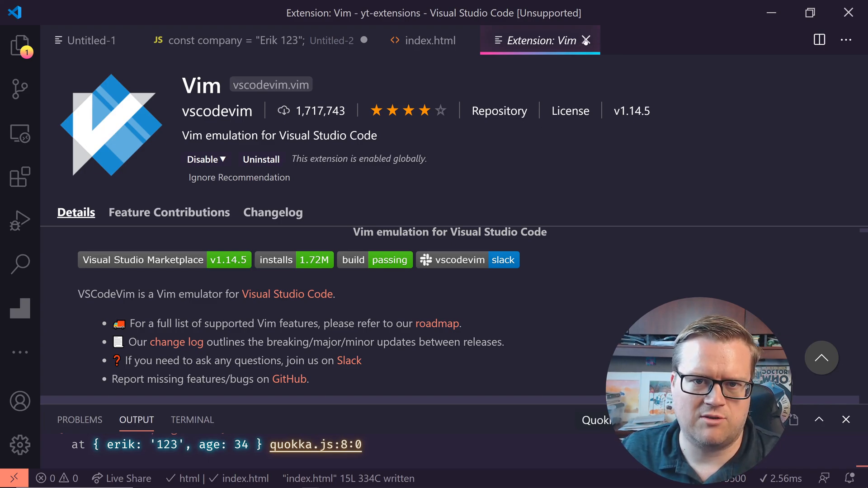
# Step: Close the Vim extension page and enter 10000x12323 on line 16 of the Quokka scratch file
pyautogui.click(430, 40)
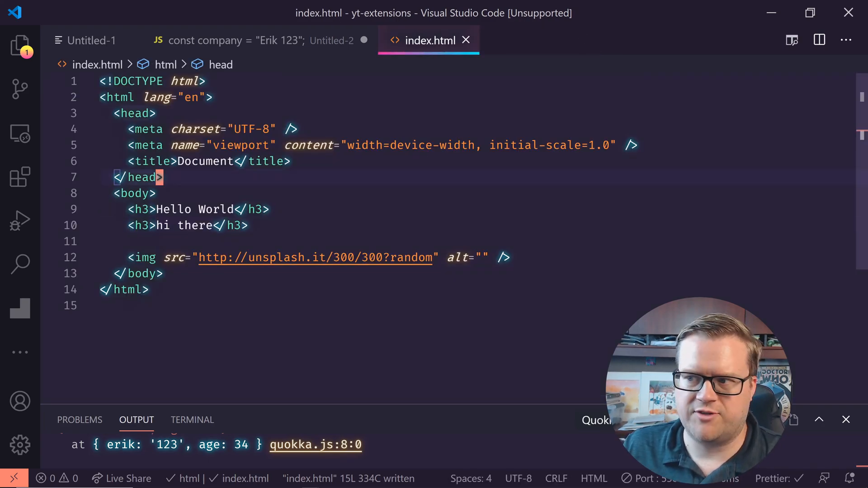
pyautogui.click(269, 209)
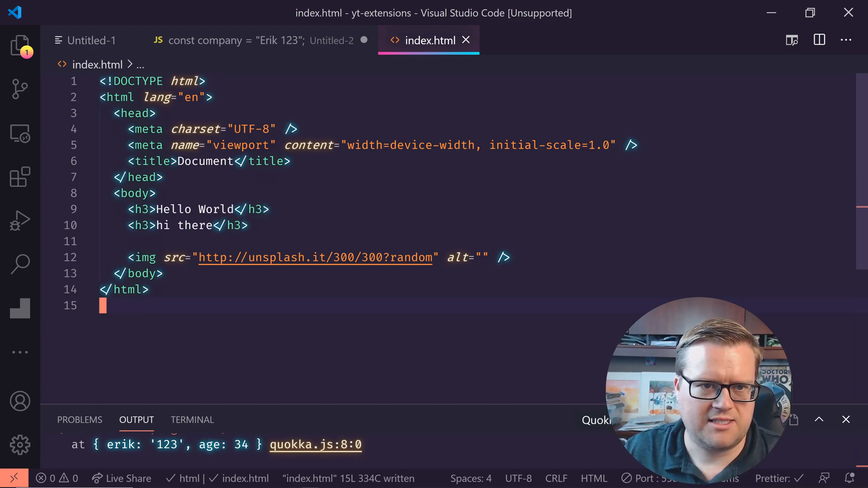
pyautogui.click(255, 40)
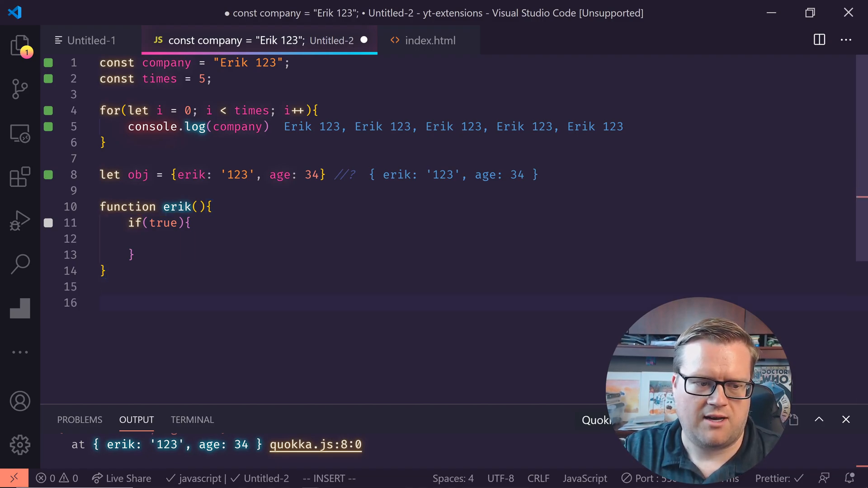
pyautogui.write('10000x123')
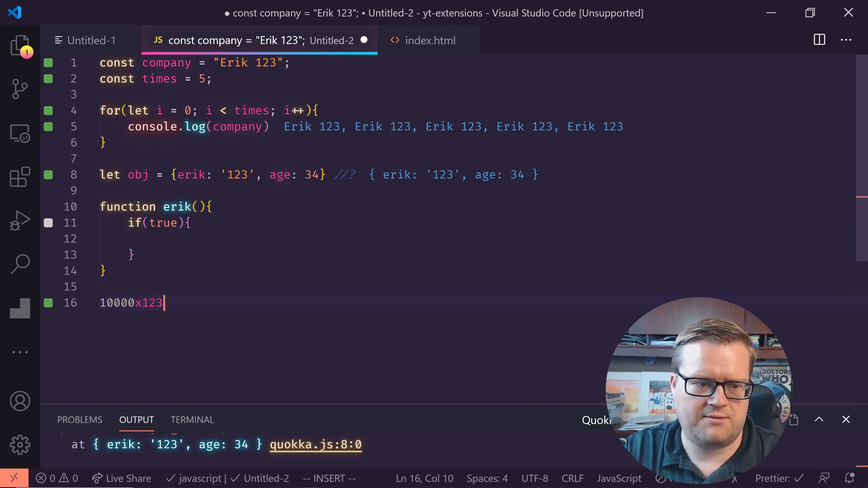
pyautogui.write('23')
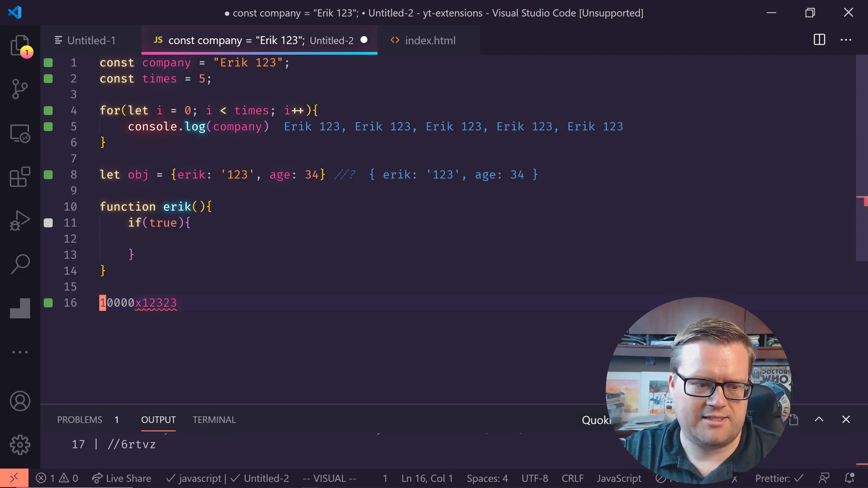
# Step: Find the Calculate extension, then evaluate line 16 to read 10000*12323=123230000 in the scratch file
pyautogui.click(20, 177)
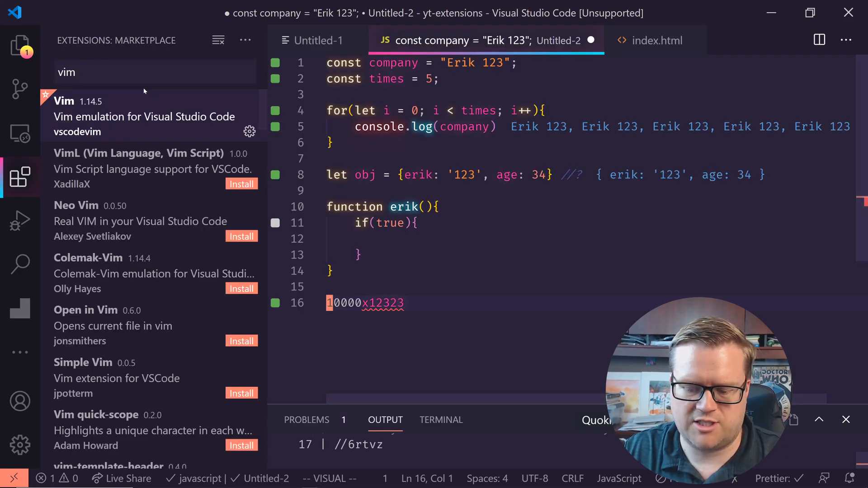
pyautogui.write('calculate')
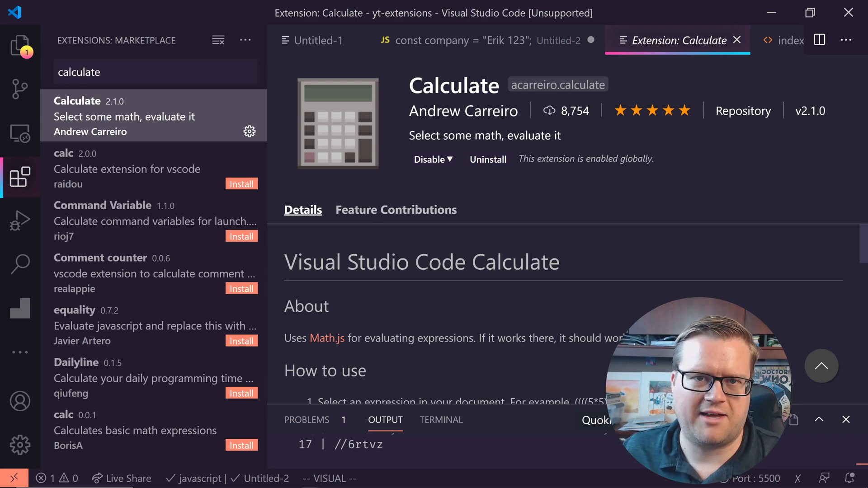
pyautogui.click(487, 39)
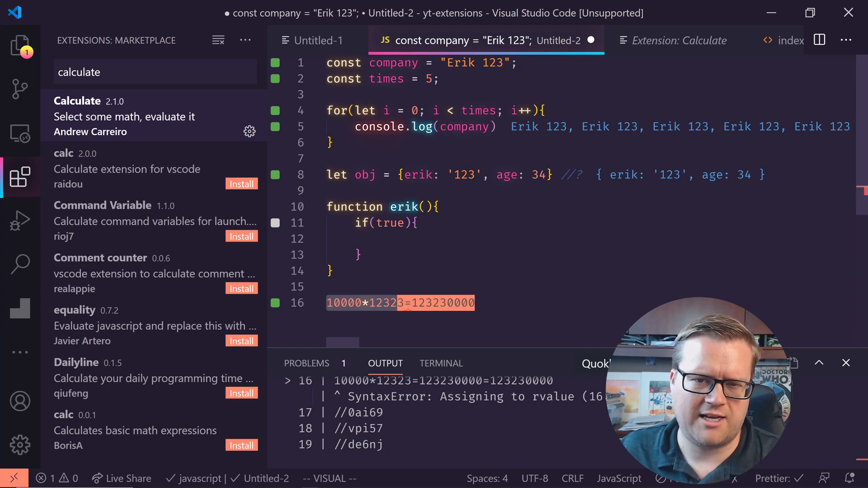
pyautogui.press('Escape')
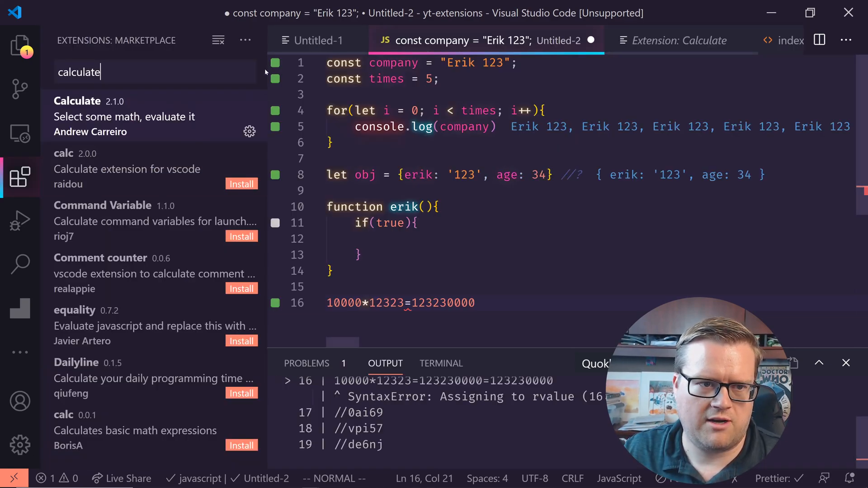
pyautogui.moveTo(20, 45)
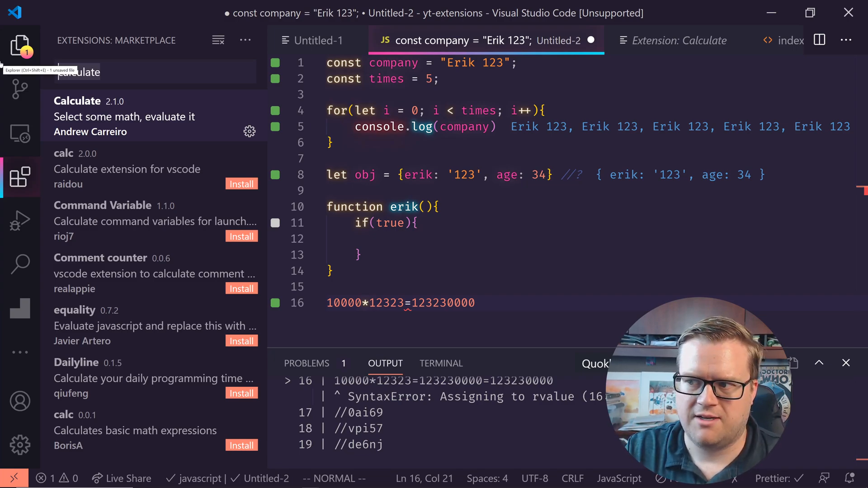
# Step: Search extensions for 'spell checker', review Code Spell Checker's page, and return to the scratch file
pyautogui.click(153, 73)
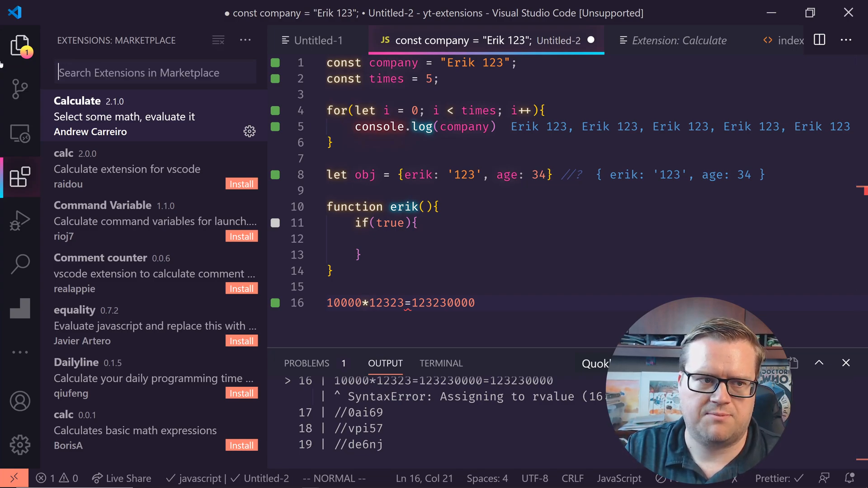
pyautogui.write('spell checker')
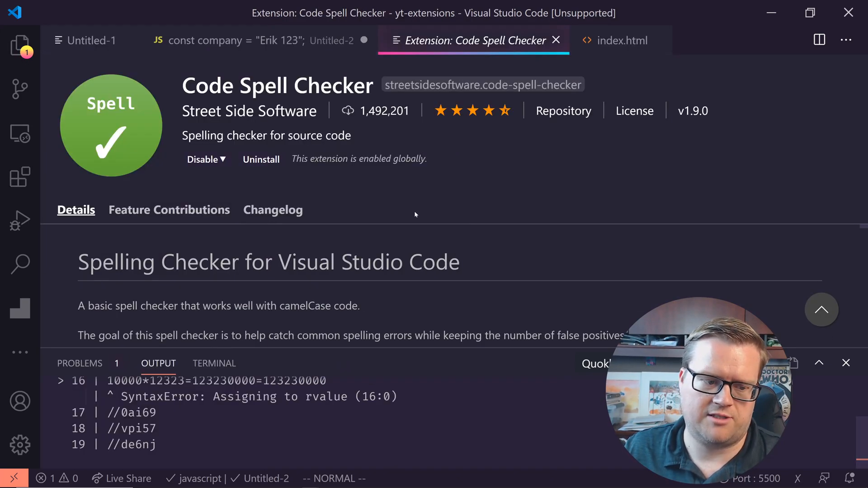
pyautogui.scroll(-3)
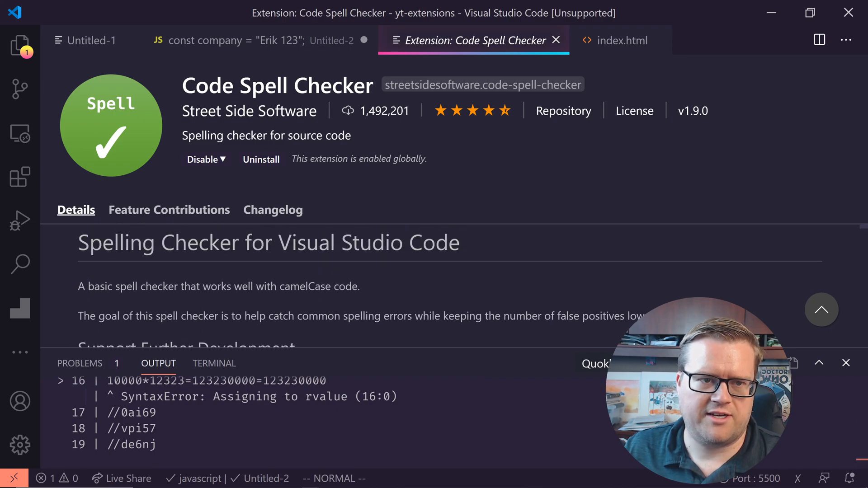
pyautogui.click(261, 40)
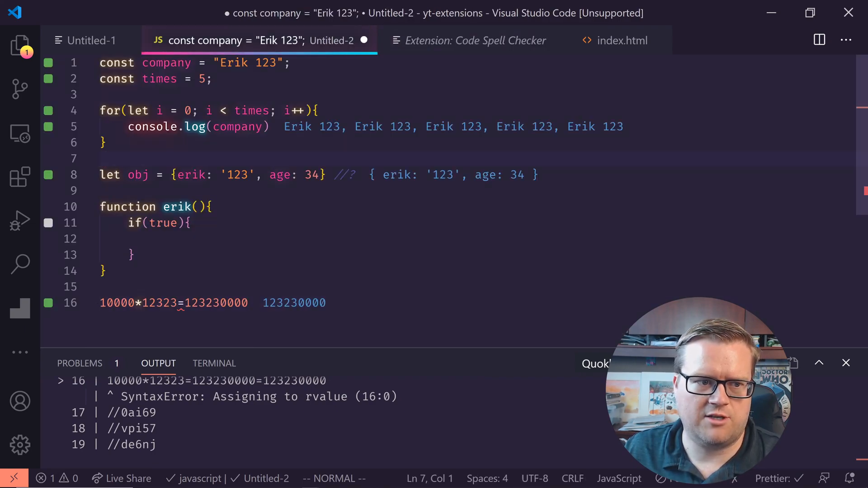
# Step: Write the comment '// This is a comment miasdlfajsf' so the spell checker flags the unknown word
pyautogui.write('//')
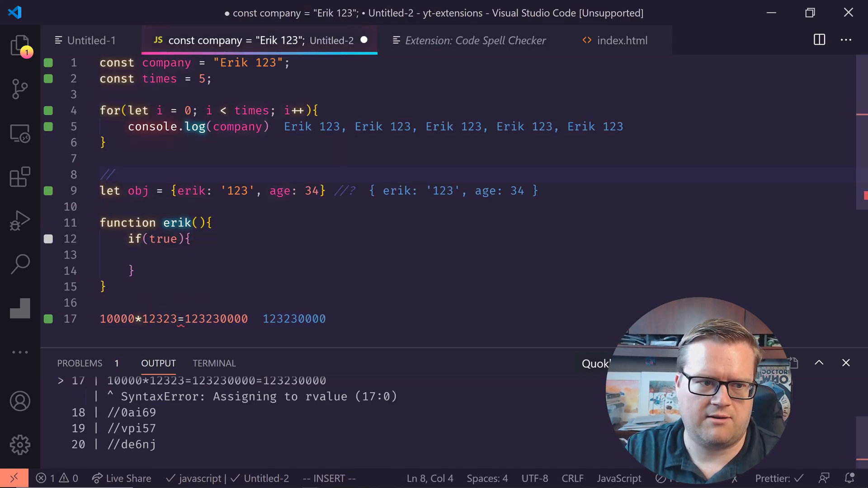
pyautogui.write('This is a comment')
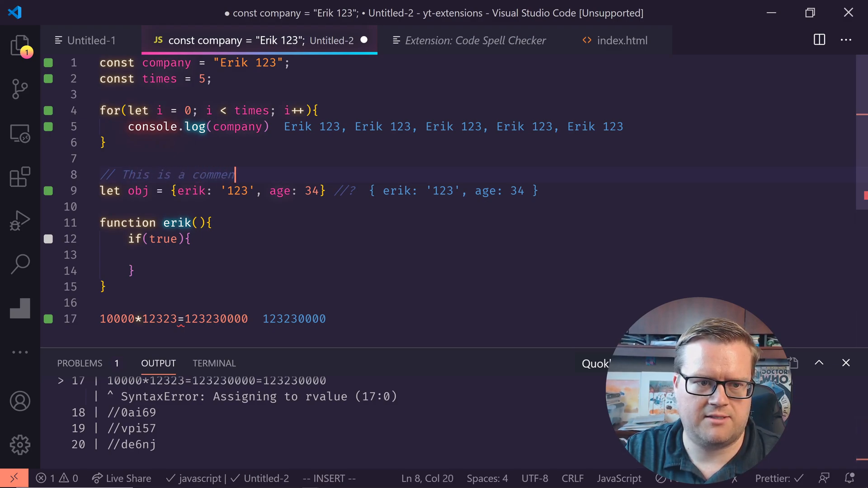
pyautogui.write('miasdlfajsf')
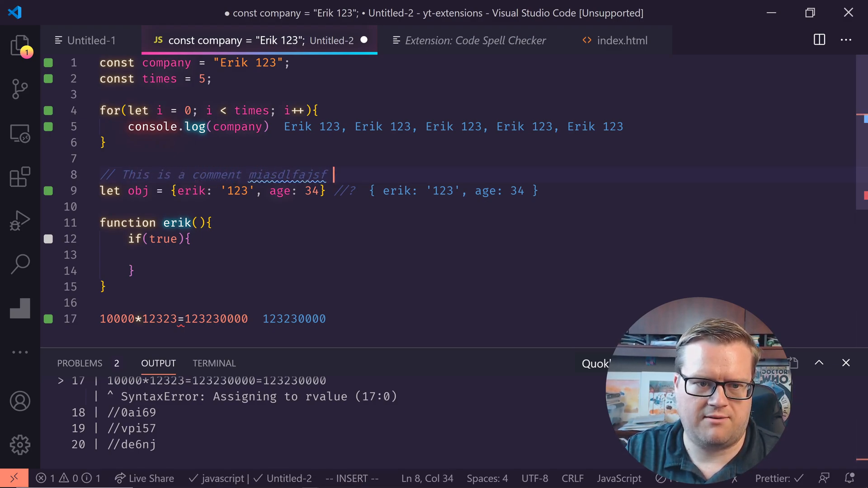
pyautogui.press('Escape')
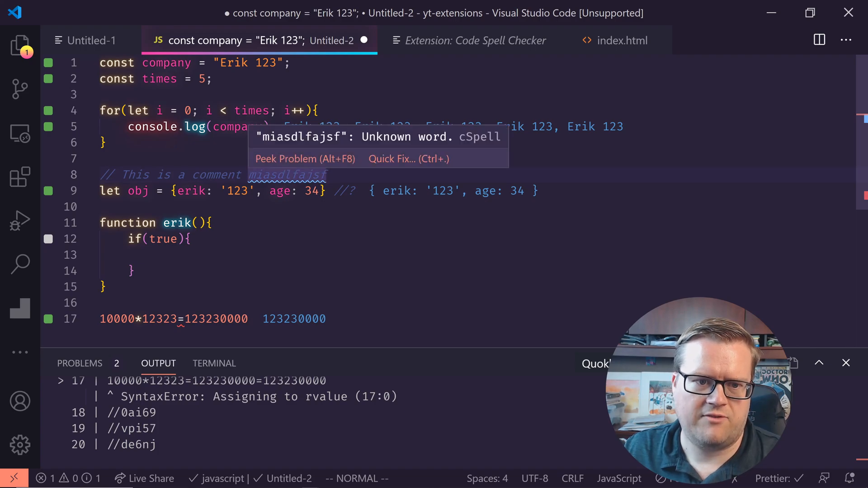